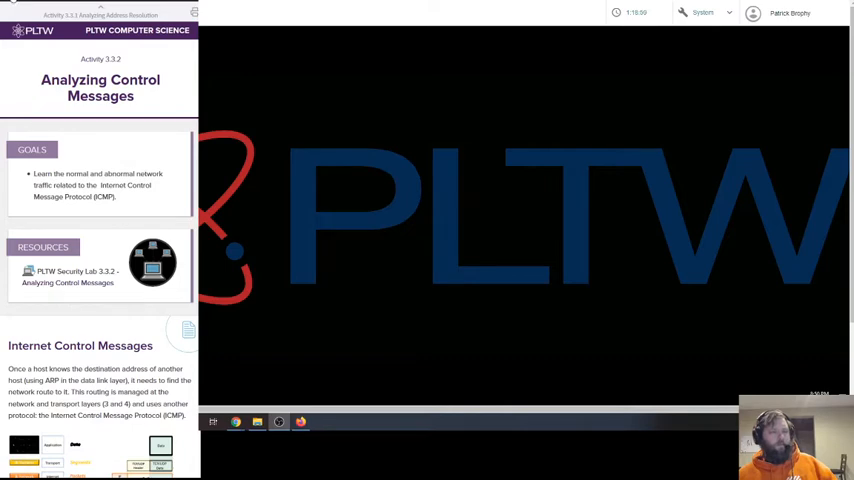
- Scroll the Activity 3.3.2 lesson from the goals through Internet Control Messages to the segments and packets section
click(10, 18)
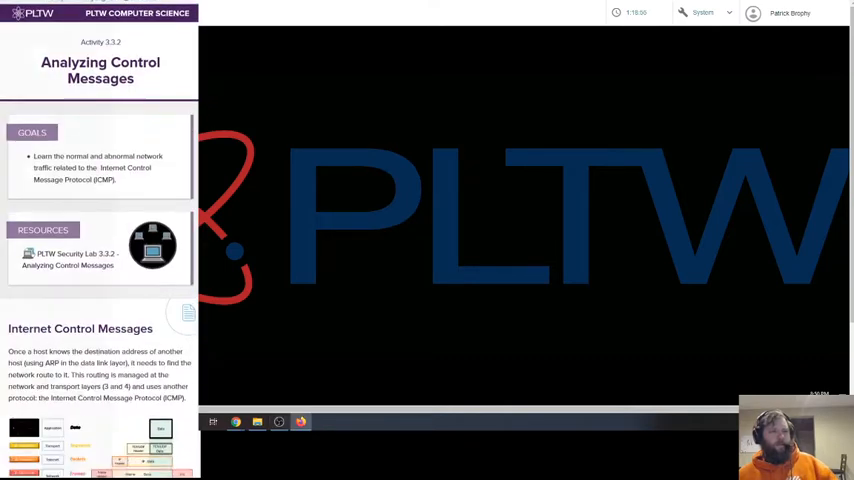
scroll(down, 3)
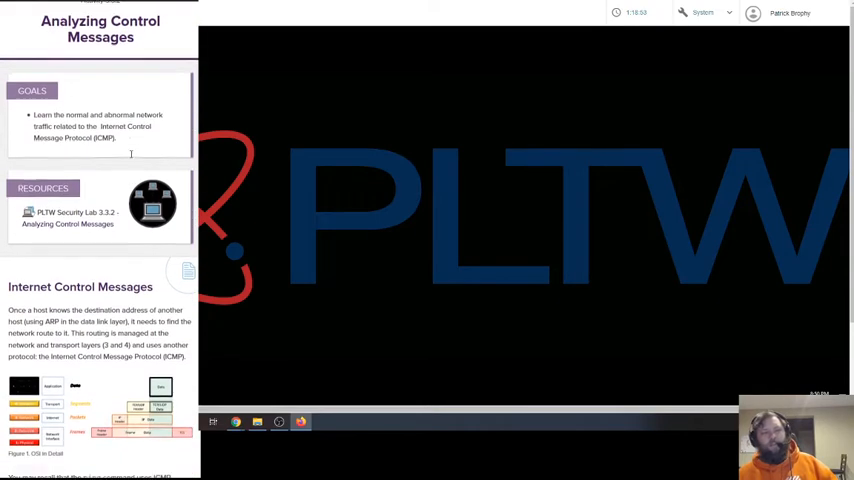
scroll(down, 3)
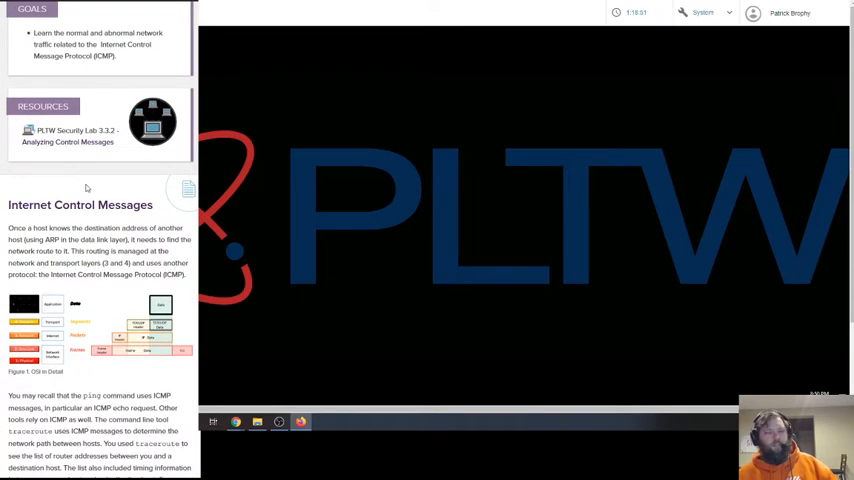
scroll(down, 3)
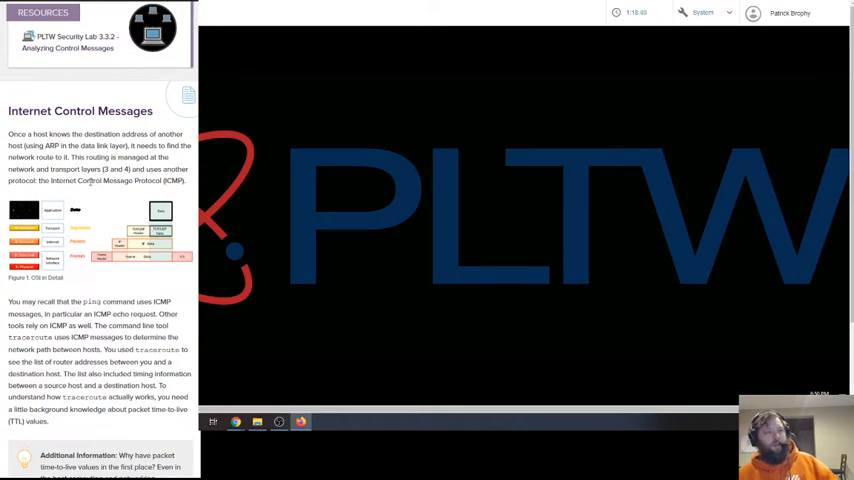
scroll(up, 3)
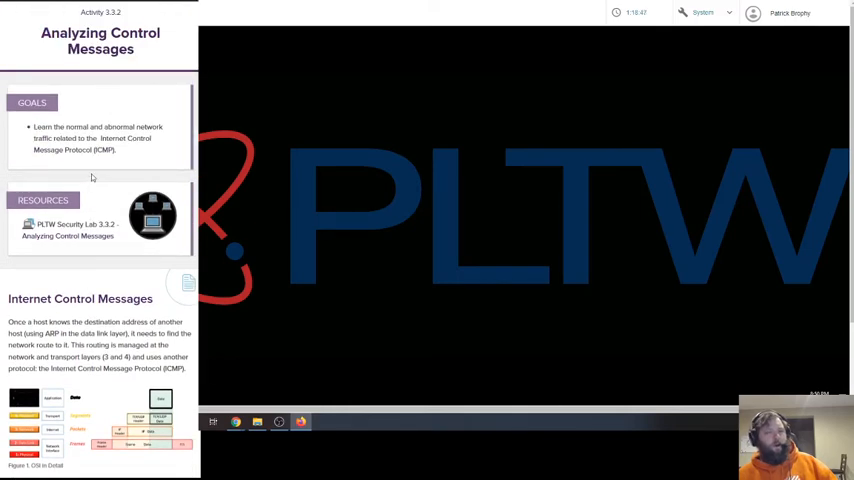
scroll(down, 3)
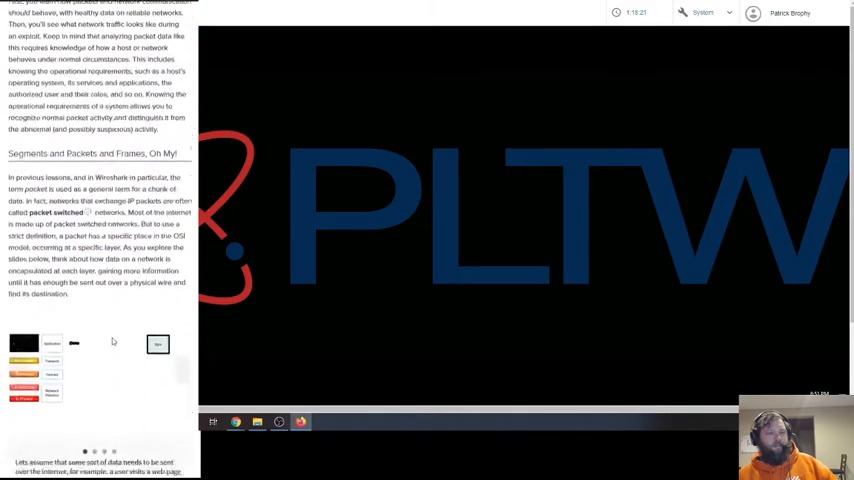
- Scroll through the packet and ARP cache figures to the TTL Additional Information note
scroll(down, 3)
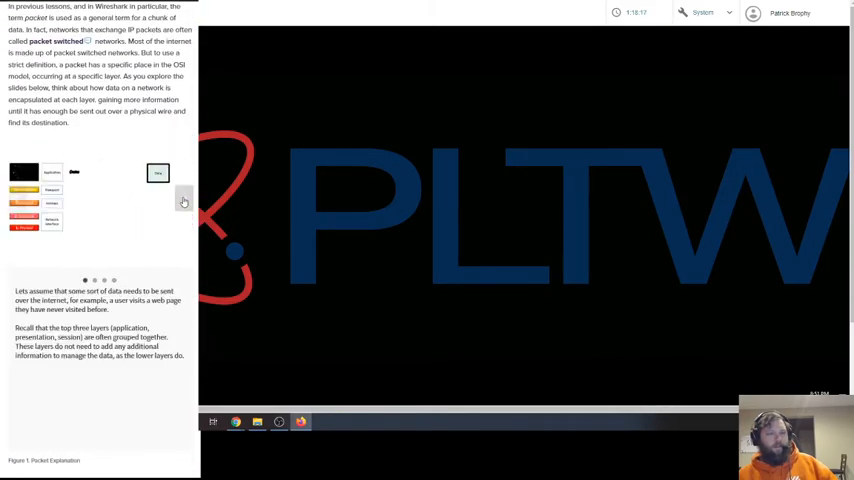
scroll(down, 3)
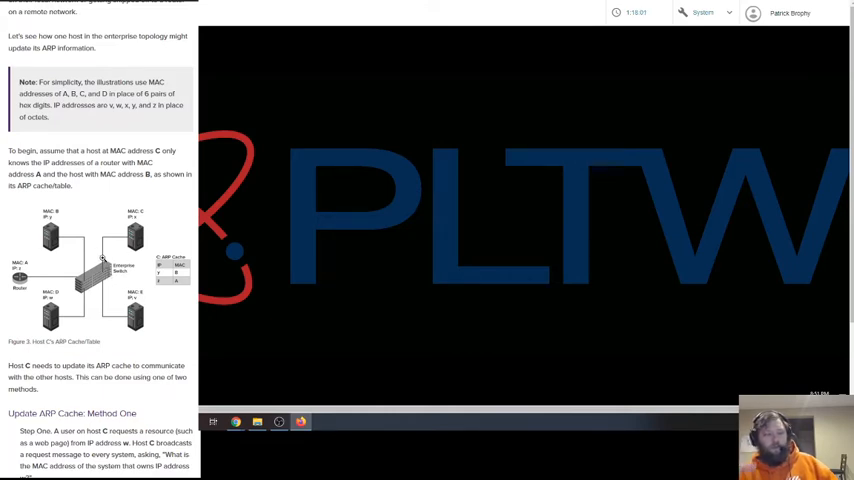
scroll(up, 3)
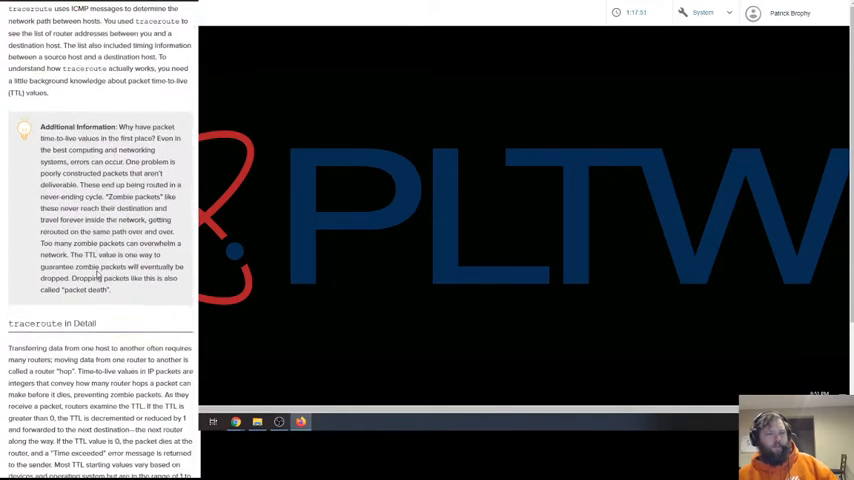
- Scroll through traceroute in Detail to the topology figures, then back to the TTL-incrementing paragraph
scroll(down, 3)
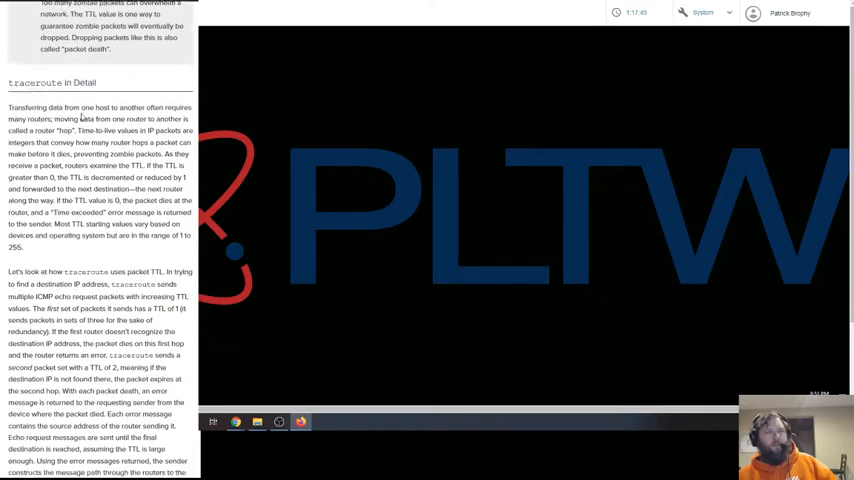
scroll(up, 3)
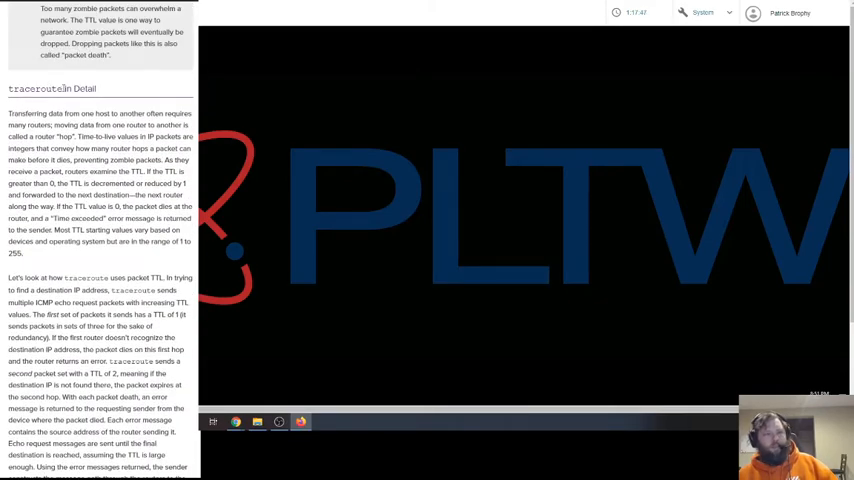
scroll(down, 3)
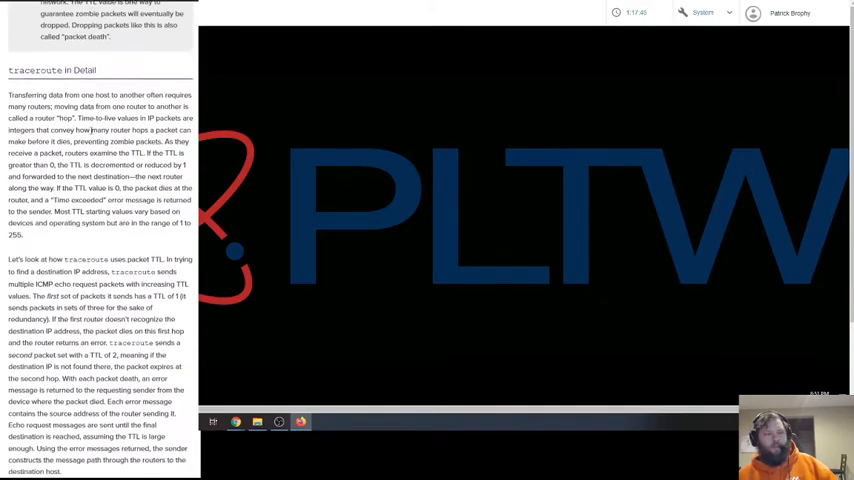
scroll(down, 3)
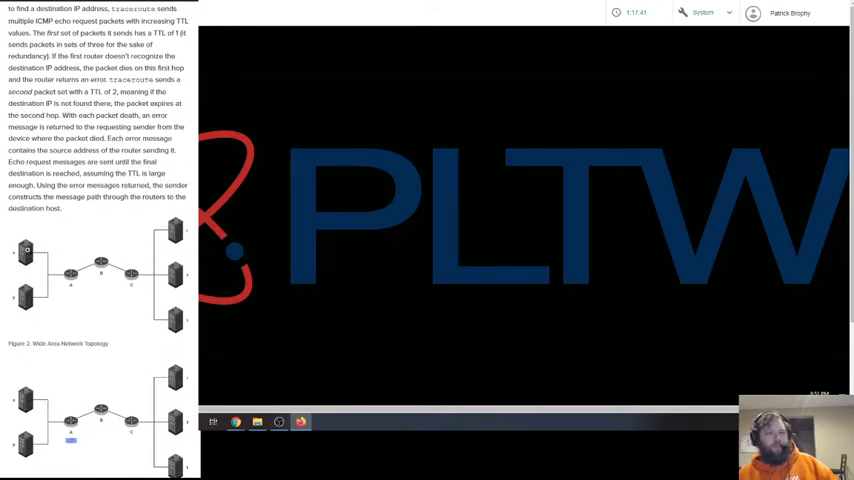
scroll(down, 3)
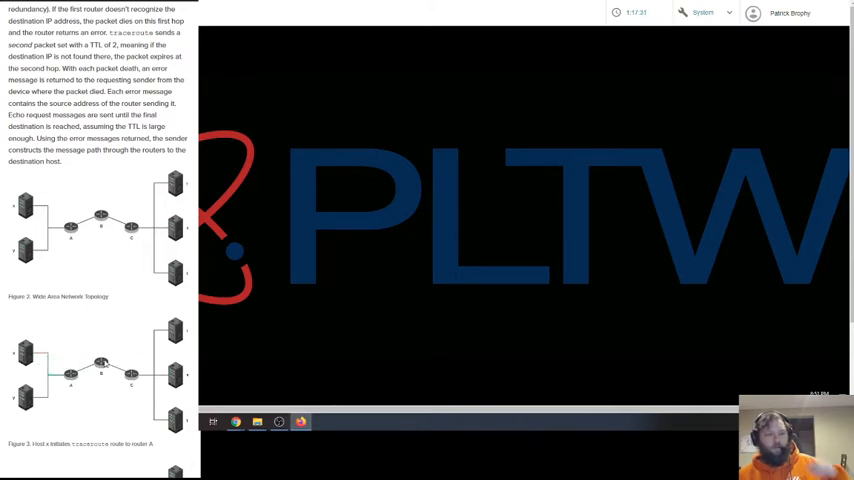
scroll(up, 3)
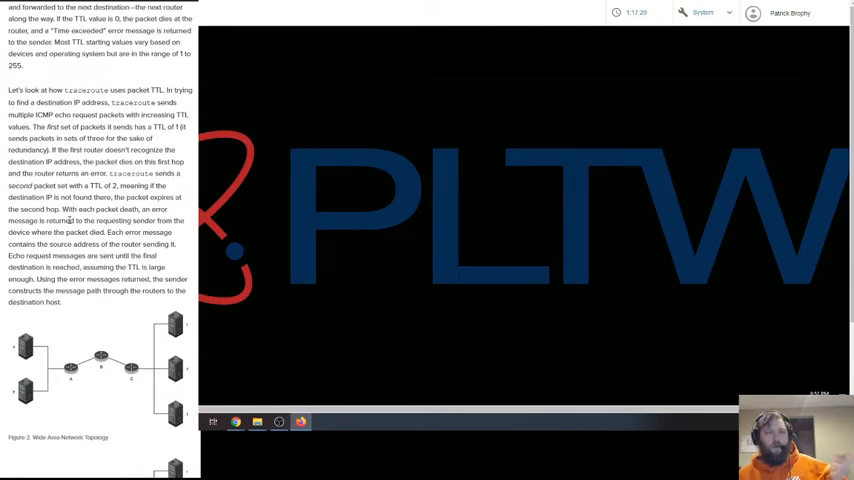
scroll(up, 3)
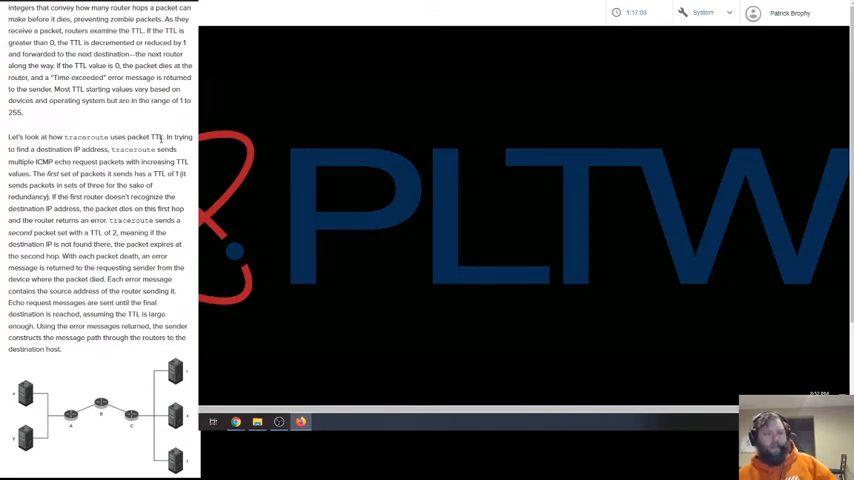
- Scroll down to Figures 1 and 2, the wide area network topology and traceroute example
scroll(up, 3)
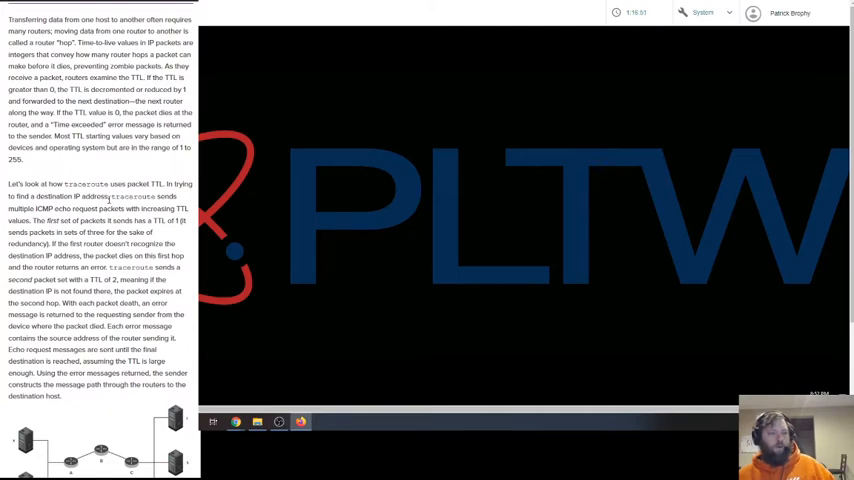
scroll(down, 3)
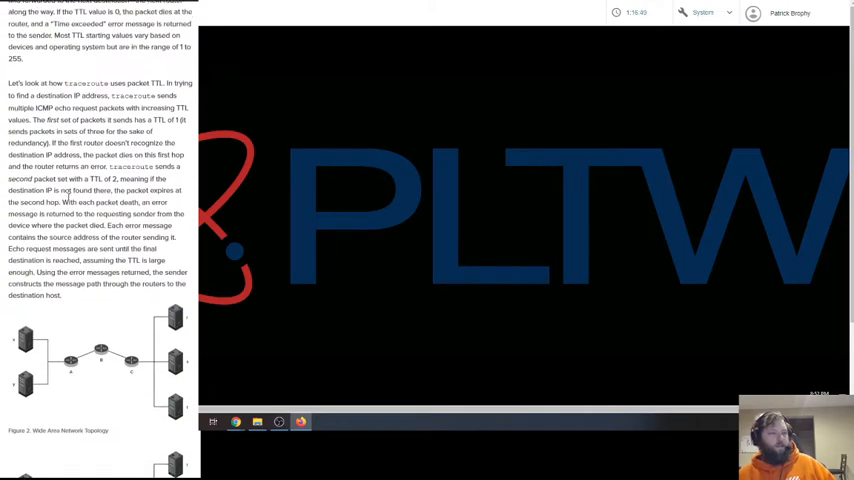
scroll(down, 3)
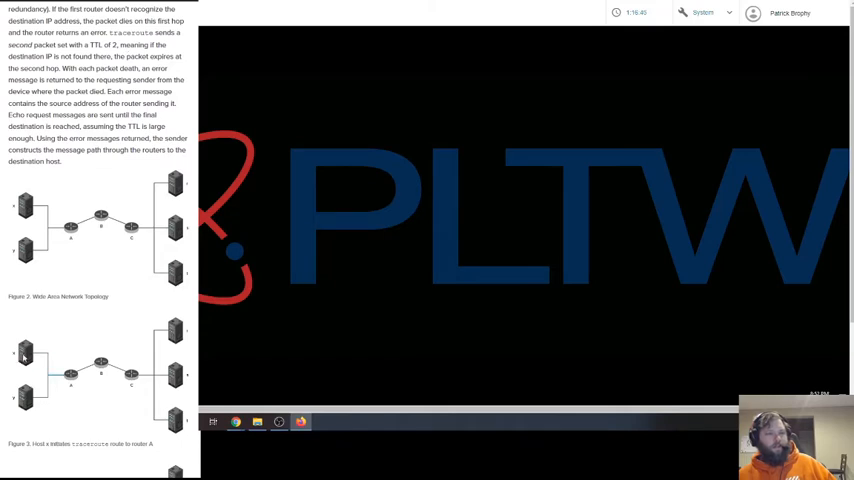
scroll(down, 3)
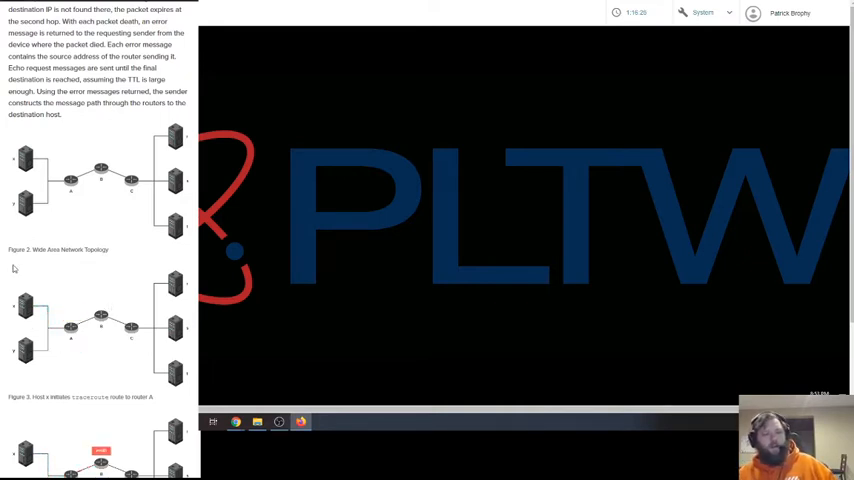
- Scroll past traceroute hop Figures 3–6 and the TTL question to the traceroute in Wireshark steps
scroll(down, 3)
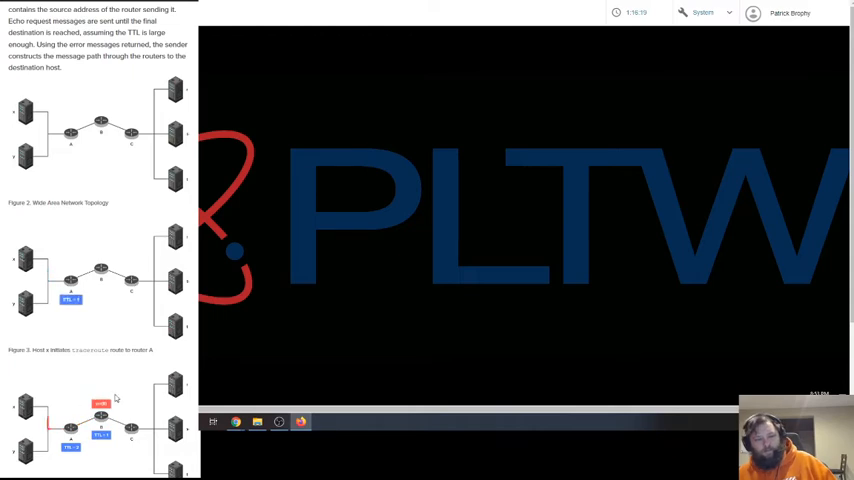
scroll(down, 3)
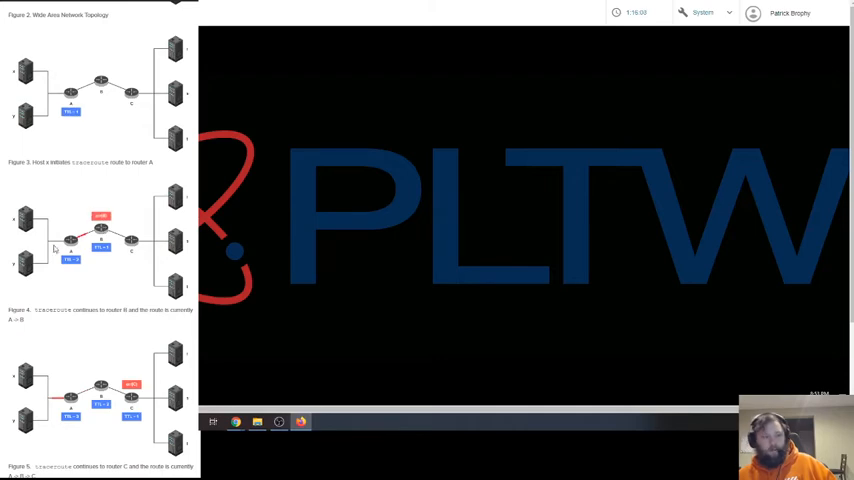
scroll(down, 3)
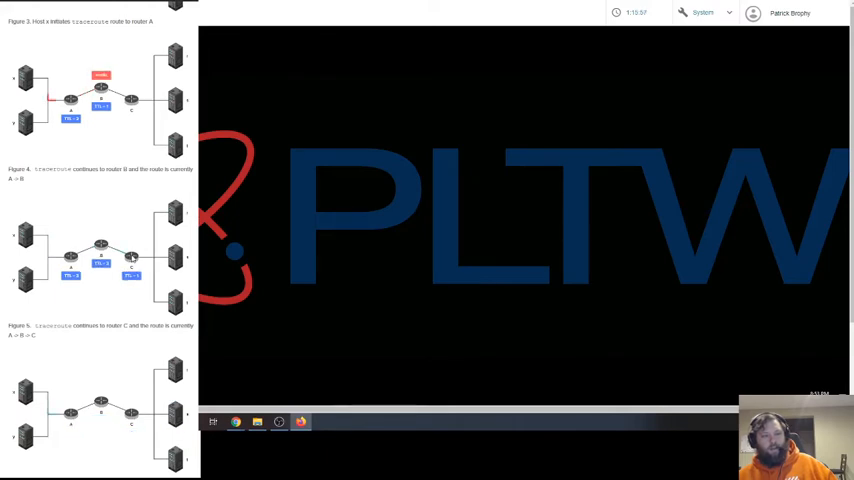
scroll(down, 3)
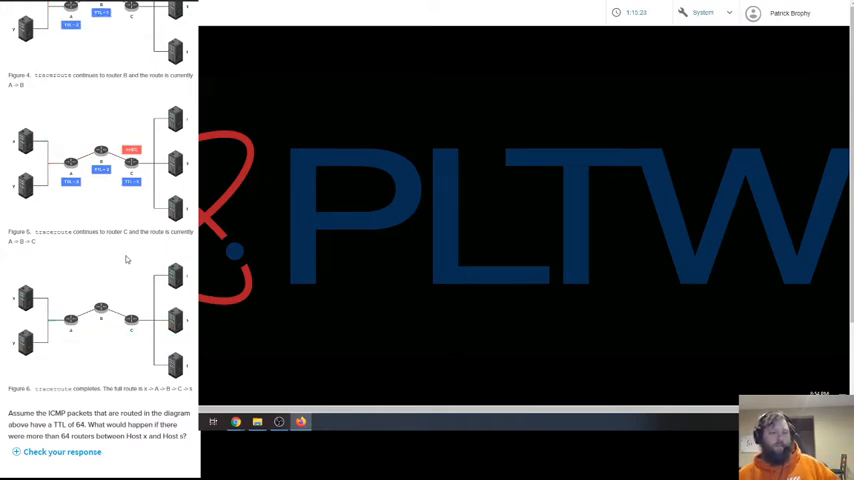
scroll(down, 3)
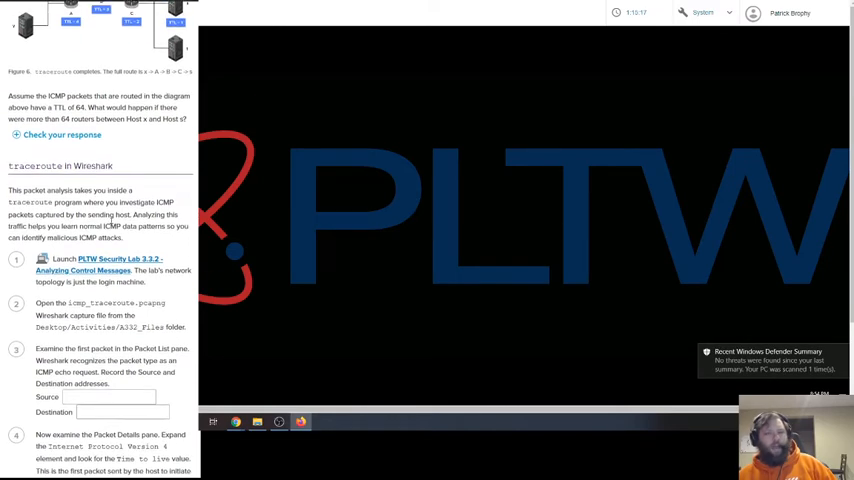
scroll(up, 3)
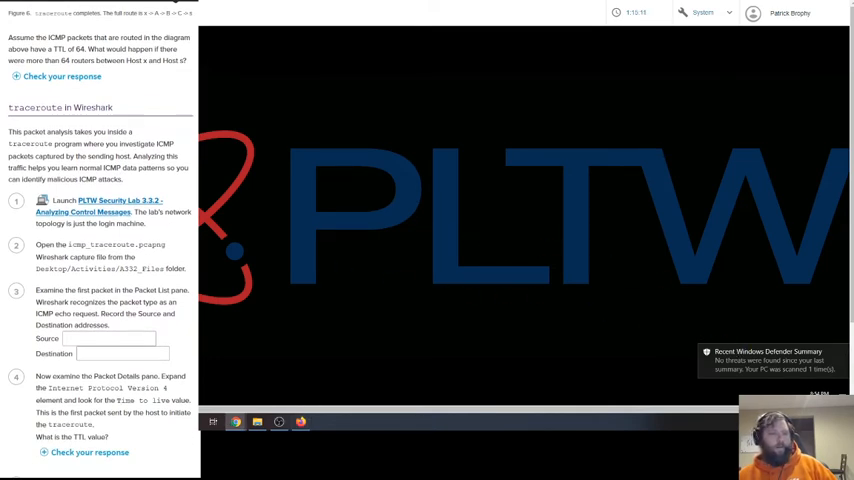
- Open the 3.3.2_Files folder under Desktop\Activities in File Explorer
scroll(down, 3)
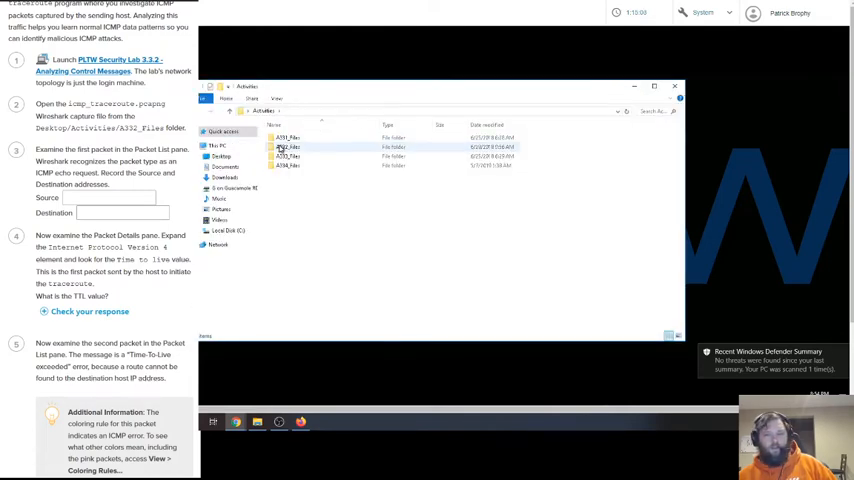
click(290, 148)
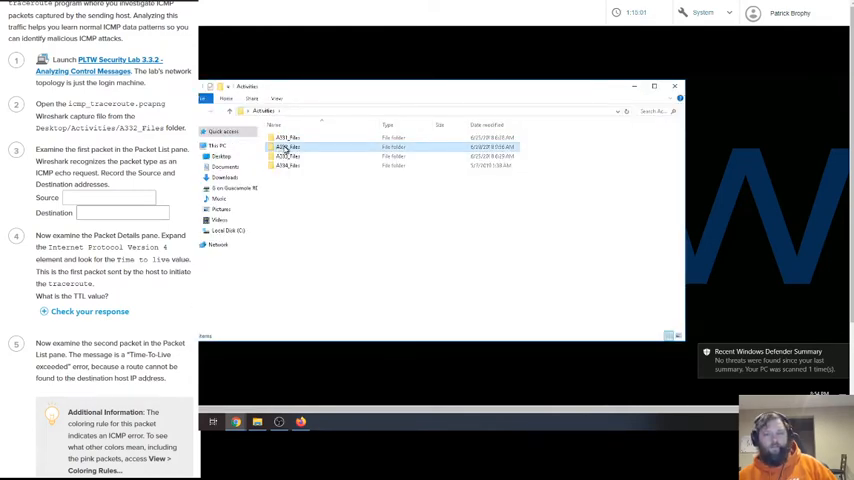
double_click(288, 148)
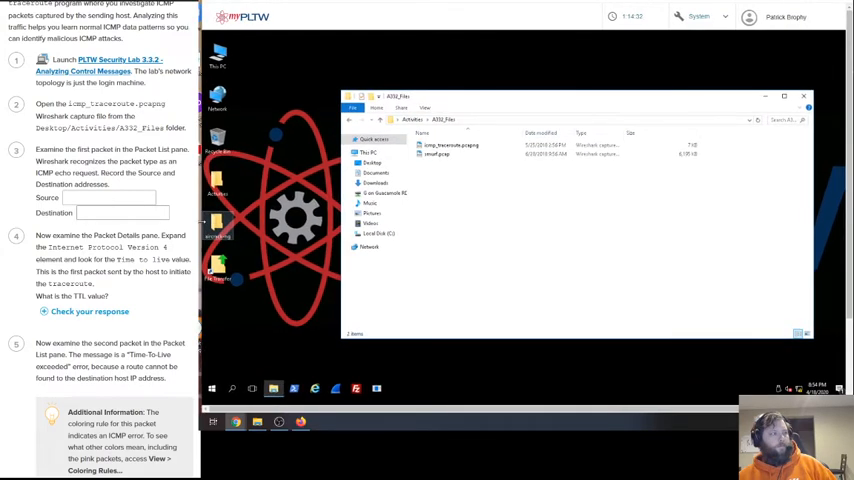
- Open icmp_traceroute.pcapng from the folder so its packets load in Wireshark
click(452, 144)
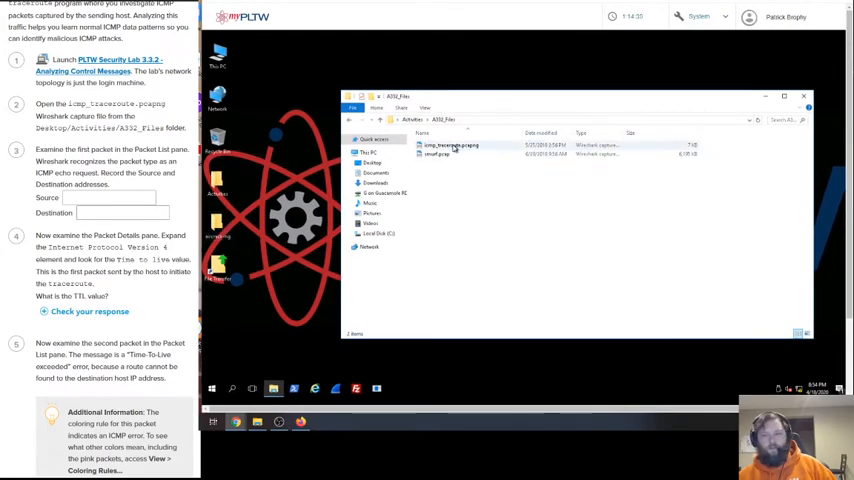
click(450, 144)
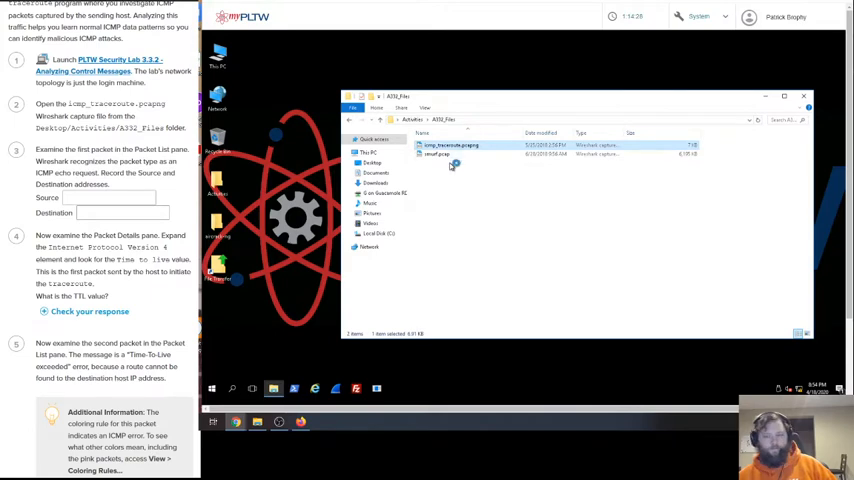
double_click(450, 146)
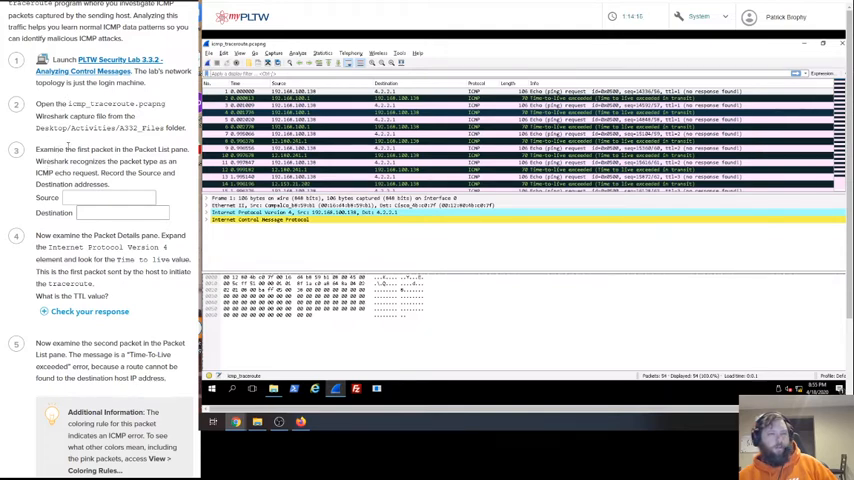
mouse_move(18, 162)
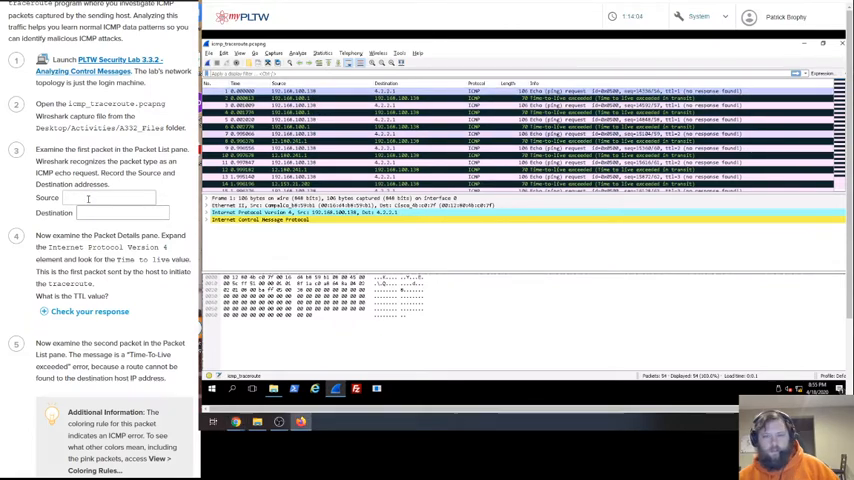
mouse_move(118, 48)
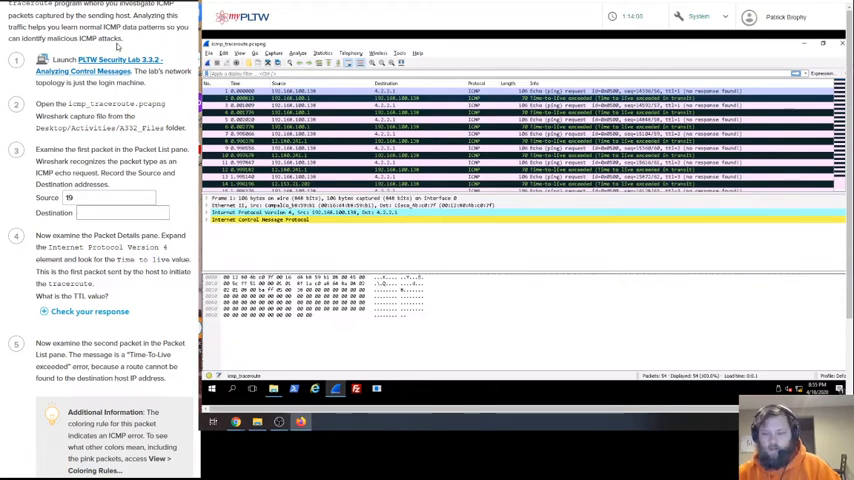
- Enter source 192.168.100 and destination 4.2.2.1 in the step 3 answer boxes
text(192.168.100.138)
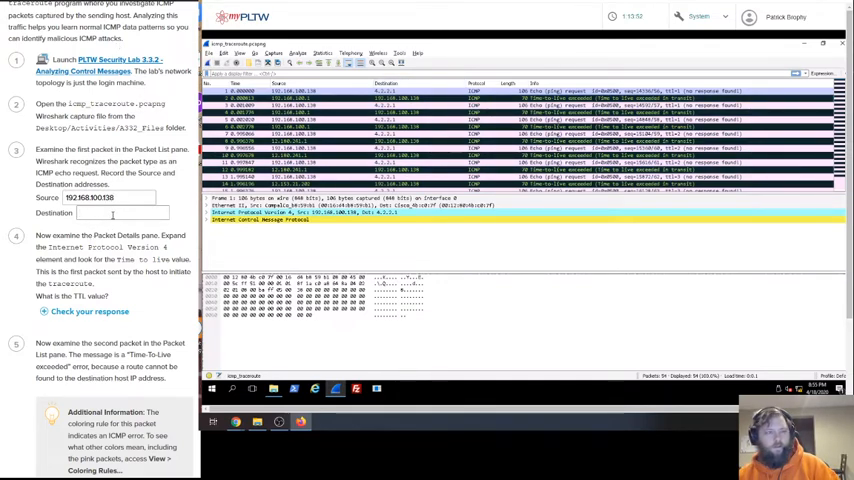
text(4)
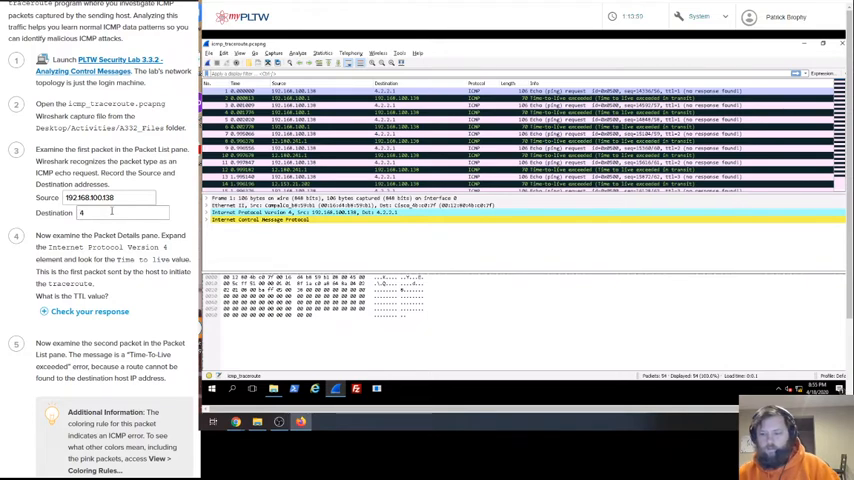
text(.2.2.1)
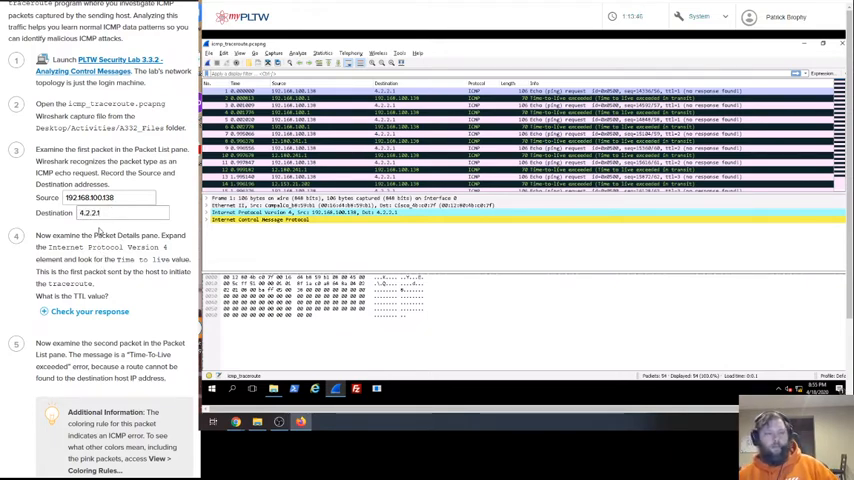
mouse_move(308, 234)
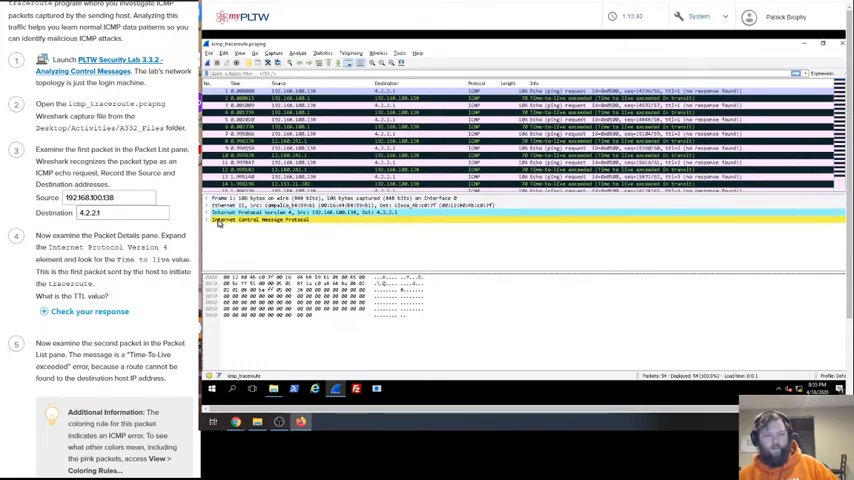
- Expand the first packet's IPv4 header to read its Time to Live value of 1
click(210, 212)
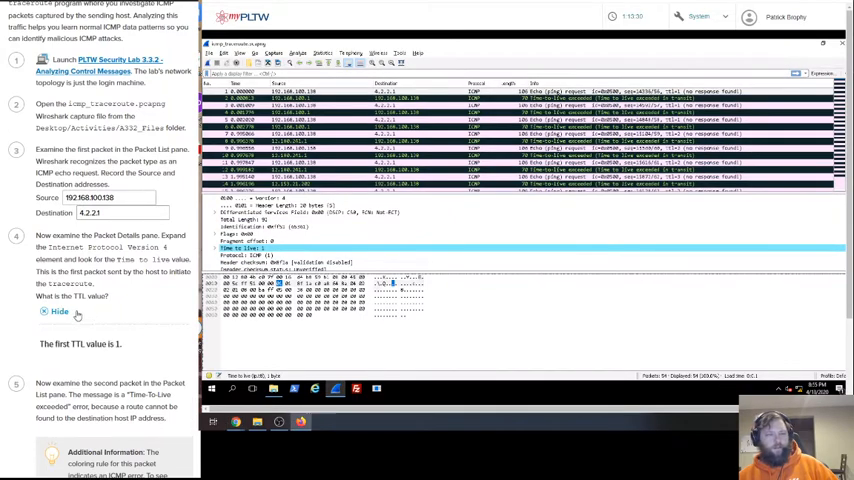
scroll(up, 3)
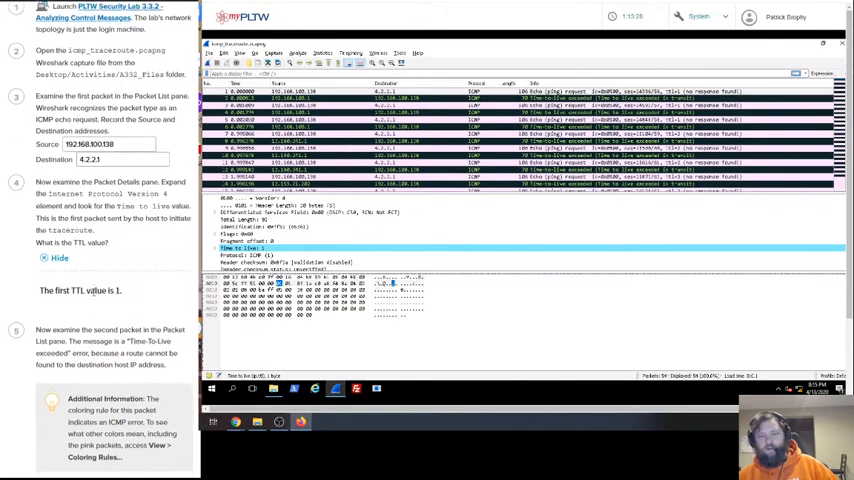
scroll(down, 3)
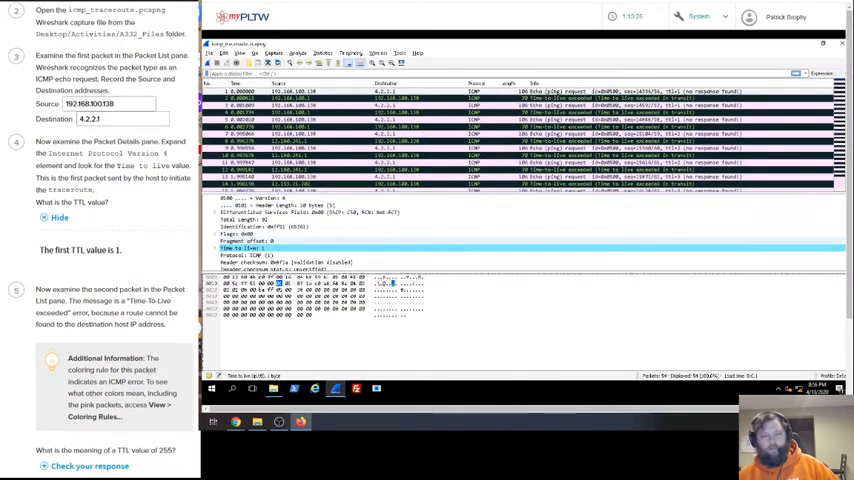
scroll(down, 3)
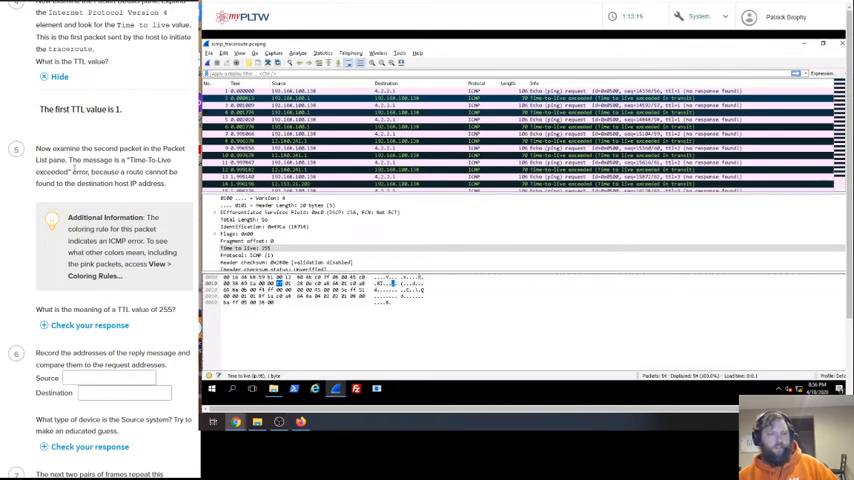
mouse_move(352, 132)
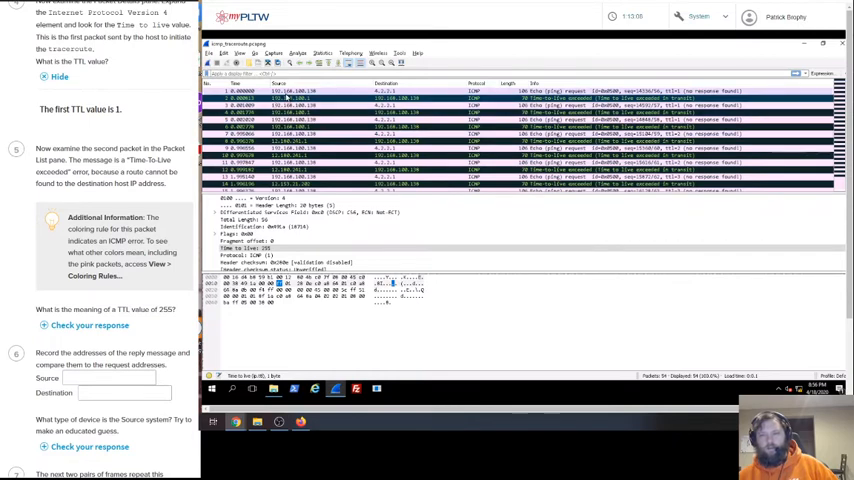
- Select the second packet and reveal the answer that ICMP allows up to 255 hops
click(264, 248)
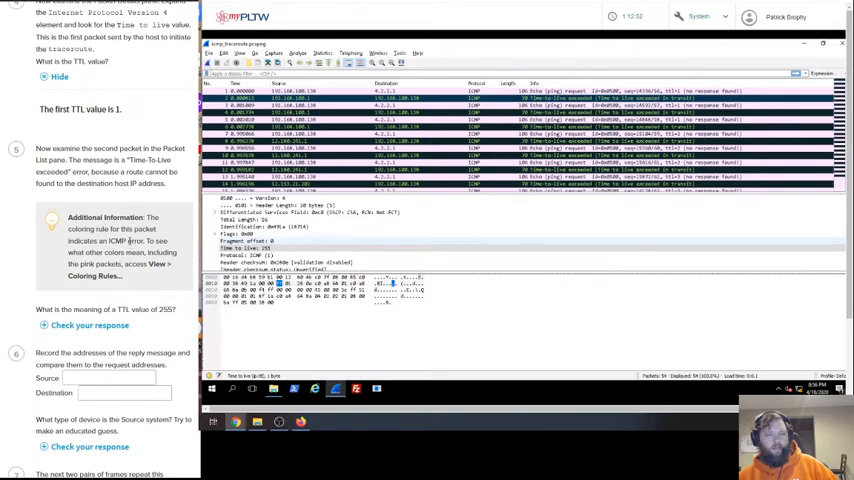
click(400, 98)
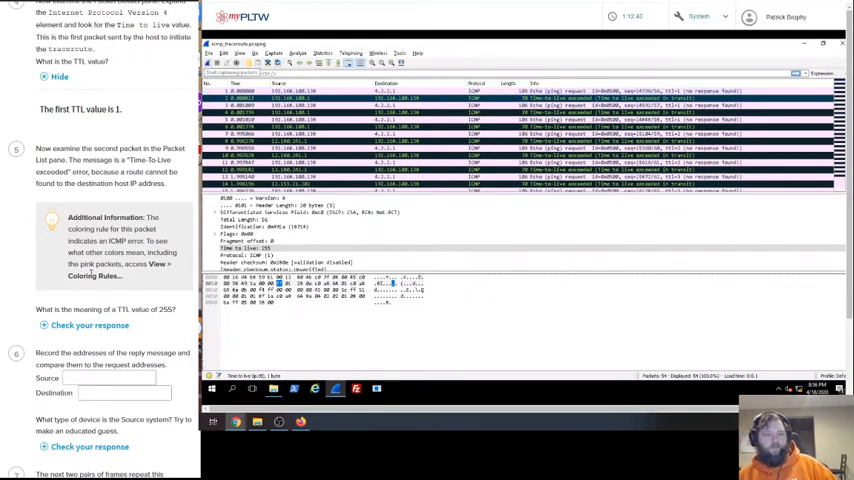
scroll(down, 3)
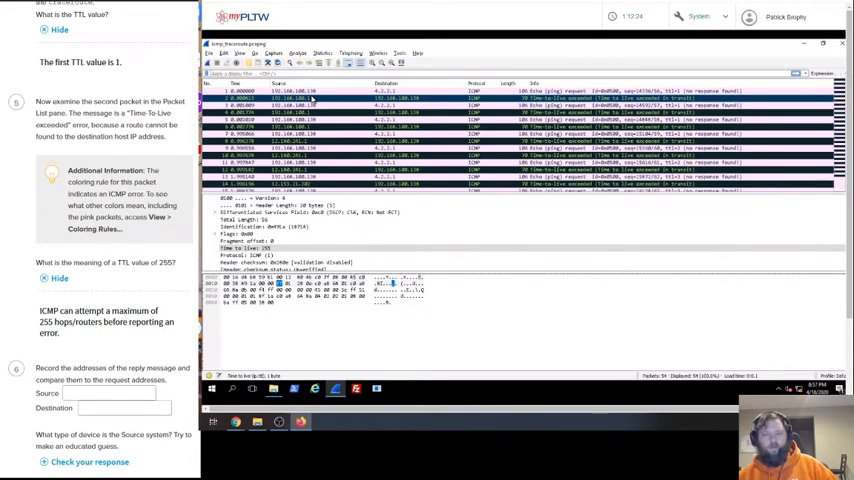
- Scroll the activity page down to the reply message source/destination question
scroll(down, 3)
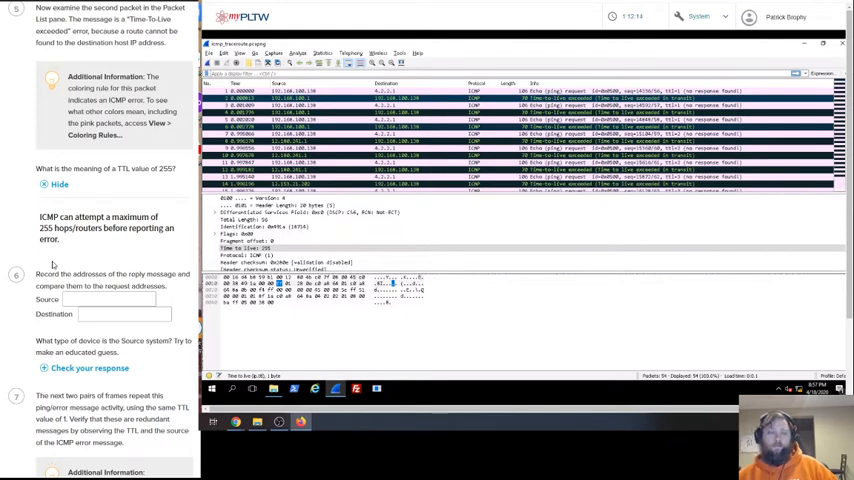
scroll(down, 3)
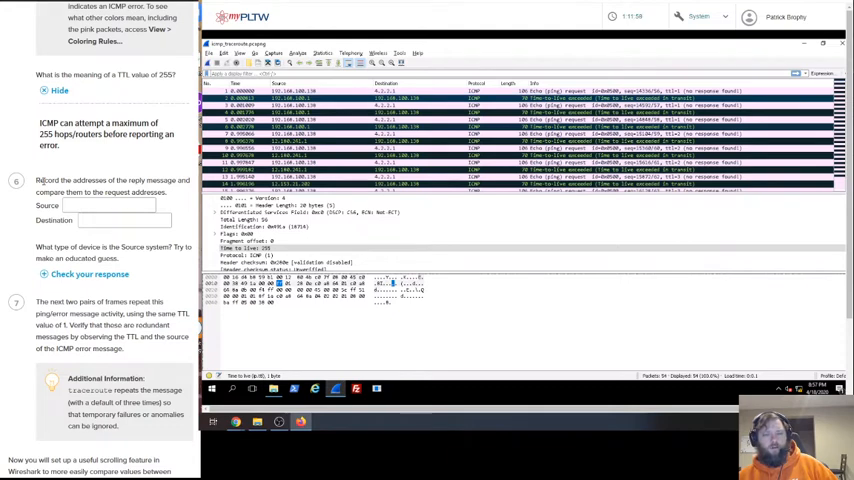
- Enter the reply source address 192.168.100.1 and reveal that the source device is a router
click(110, 204)
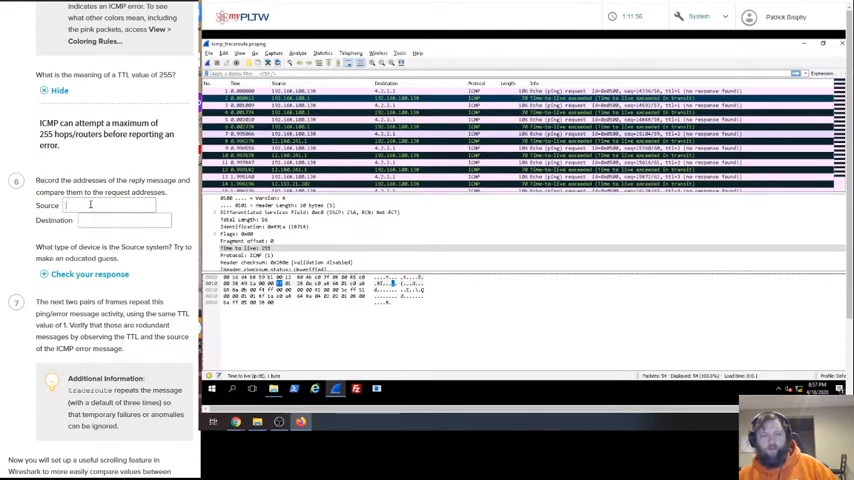
text(192.168)
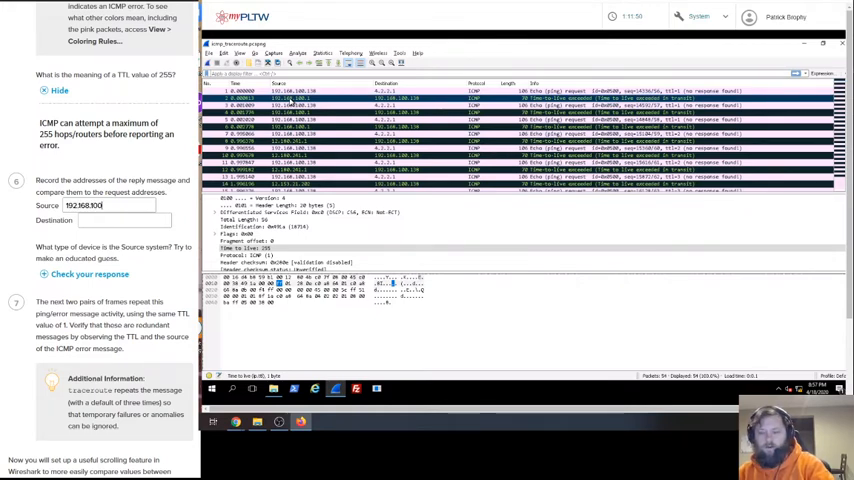
text(.1)
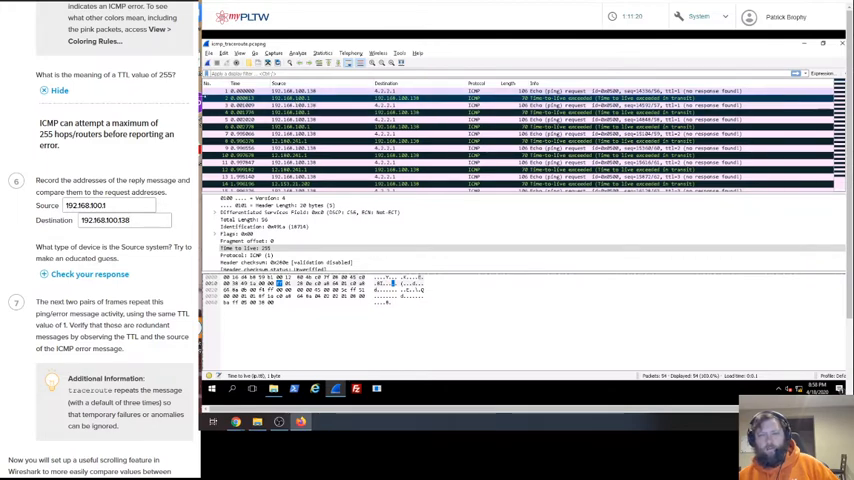
click(88, 274)
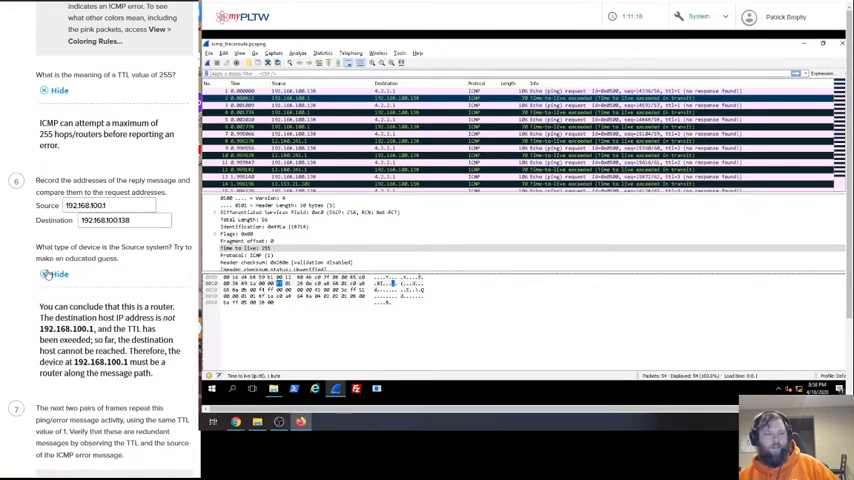
- Scroll the activity page down to steps 8–10 about scrolling in Wireshark
scroll(down, 3)
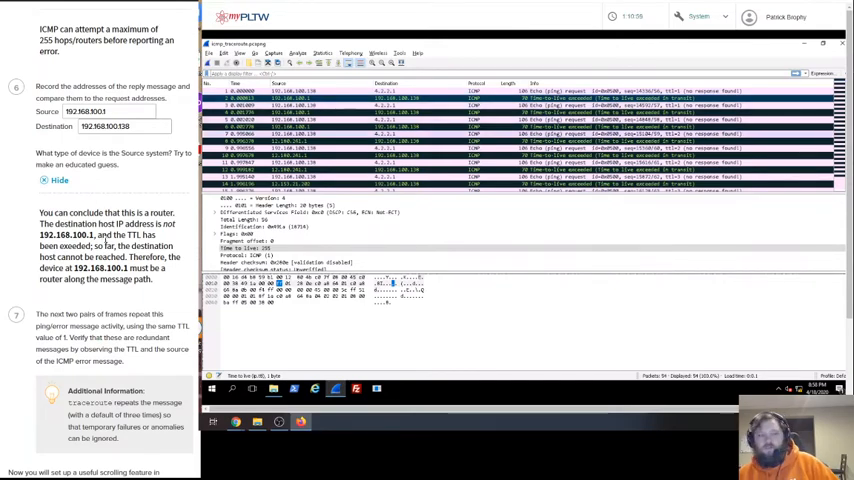
scroll(down, 3)
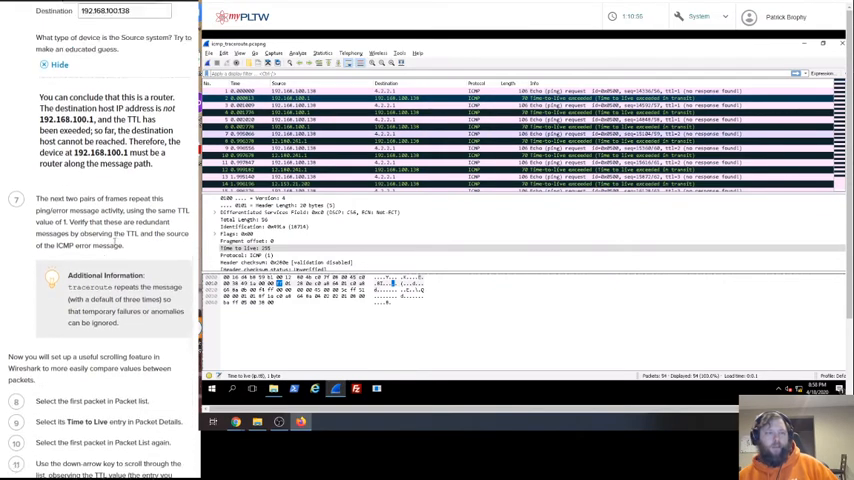
scroll(down, 3)
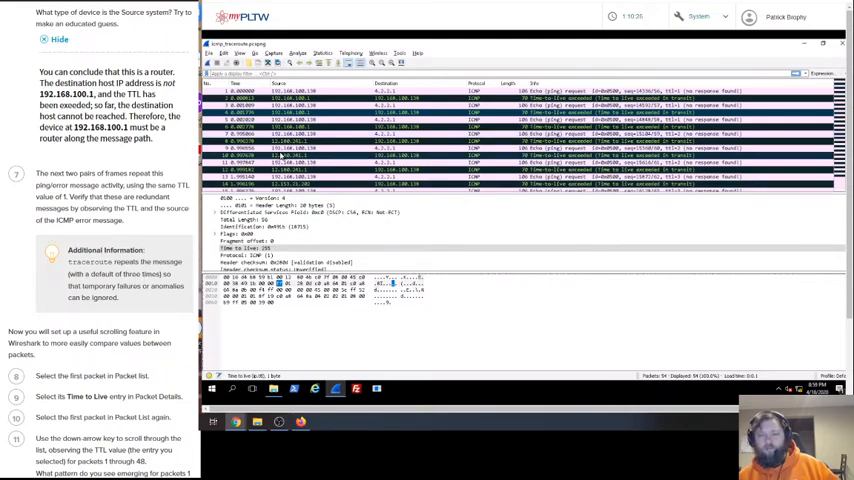
scroll(down, 3)
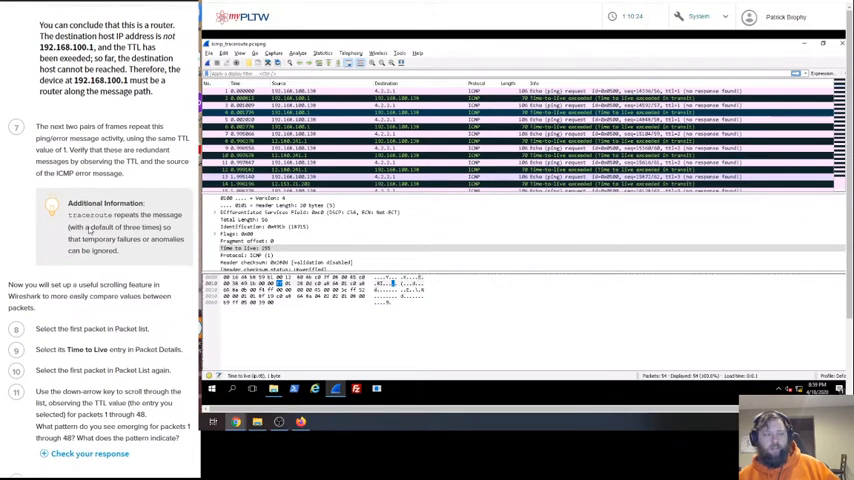
- Reveal the TTL-pattern answer: request TTLs rise every three packets, reply TTLs range 246–255
scroll(down, 3)
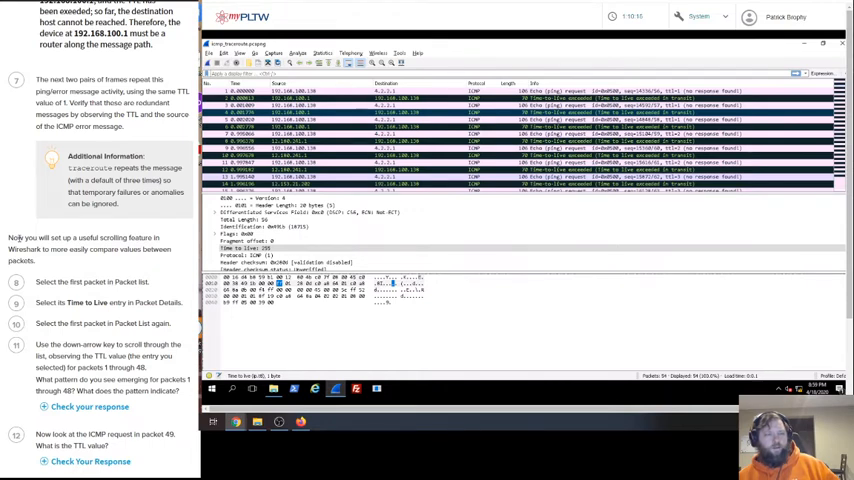
scroll(down, 3)
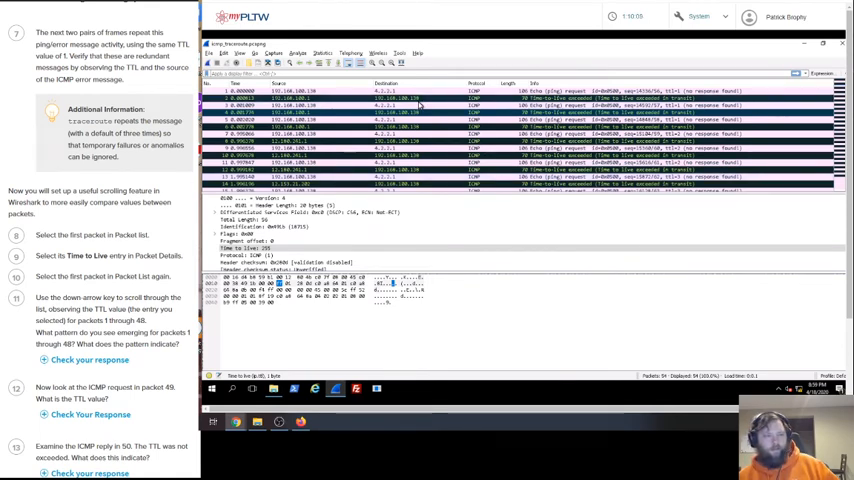
click(300, 92)
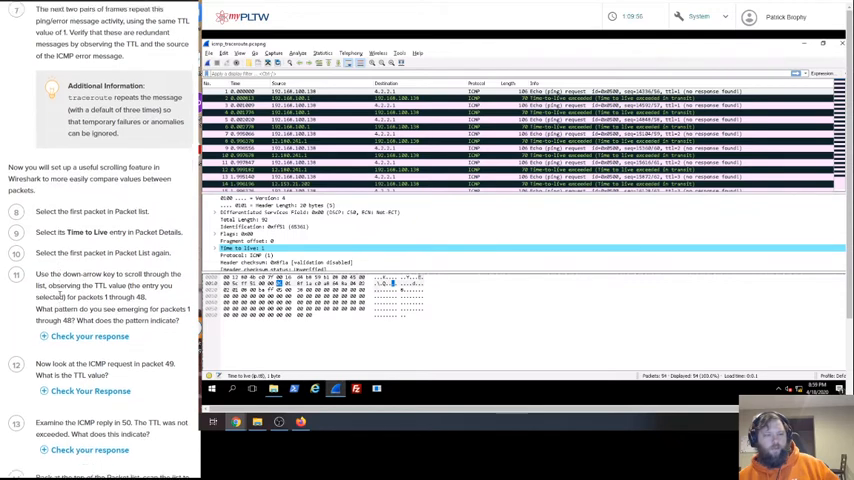
scroll(down, 3)
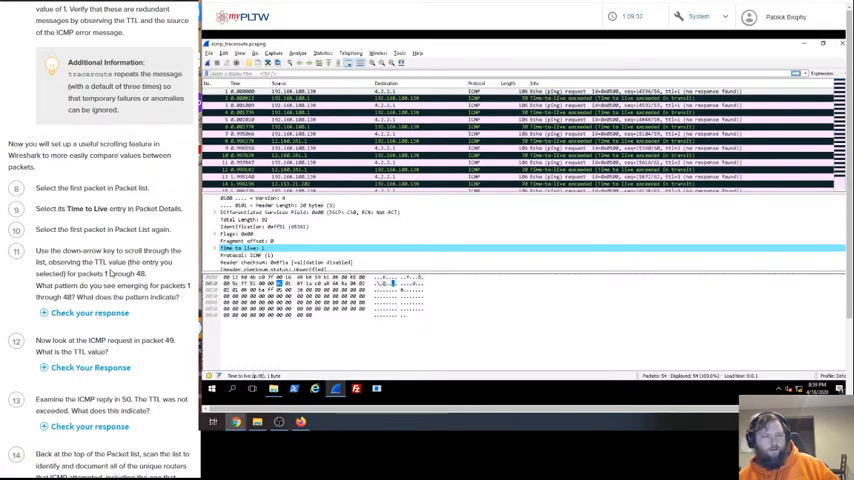
scroll(down, 3)
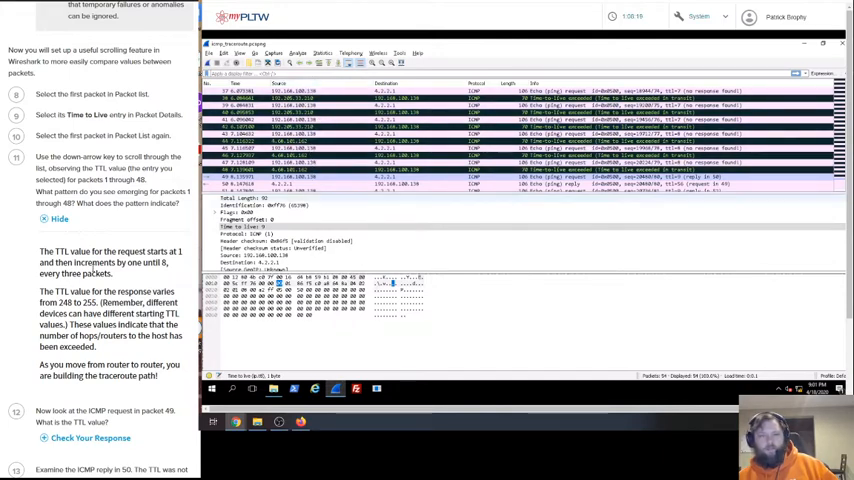
- Reveal that packet 49's TTL value is 9
scroll(down, 3)
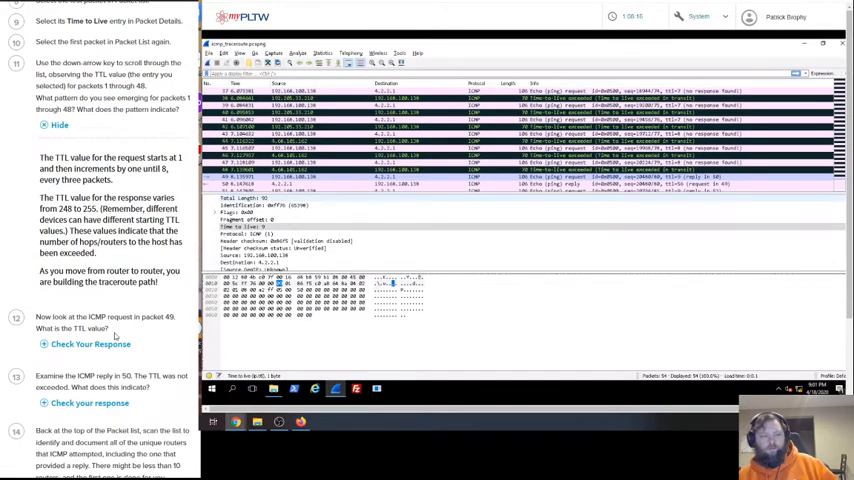
scroll(down, 3)
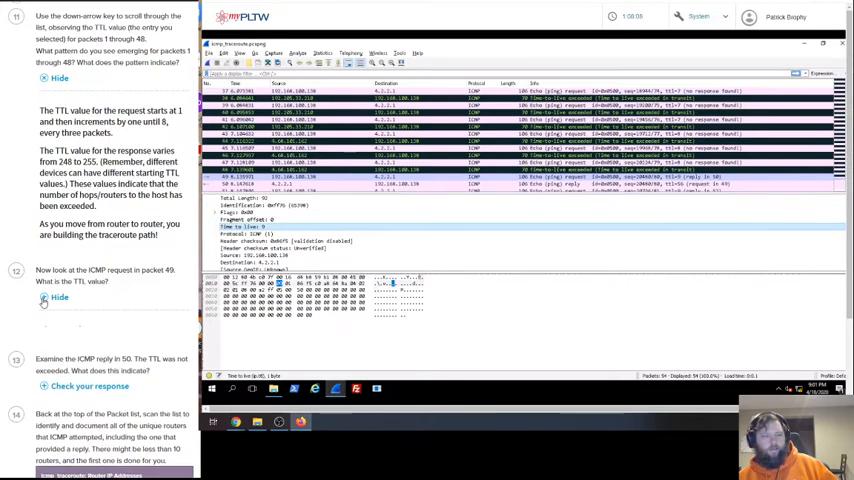
click(58, 298)
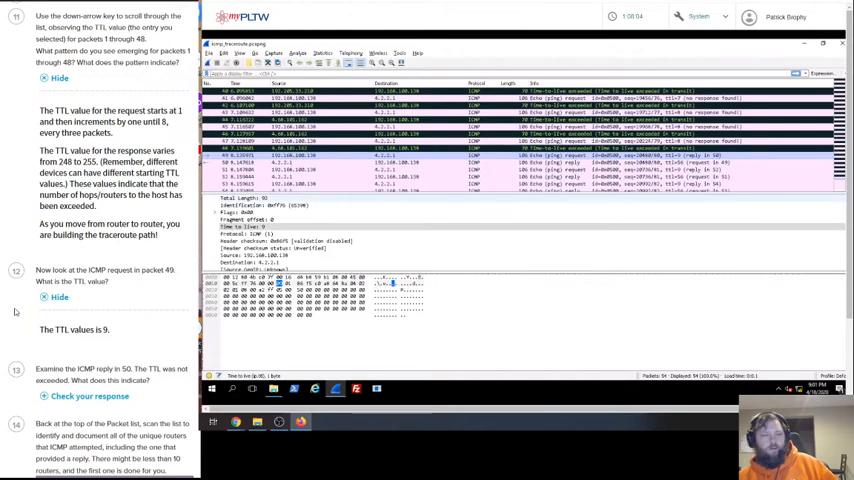
- Reveal that packet 50 shows host 4.2.2.1 replied after the hops, reaching the router table
scroll(down, 3)
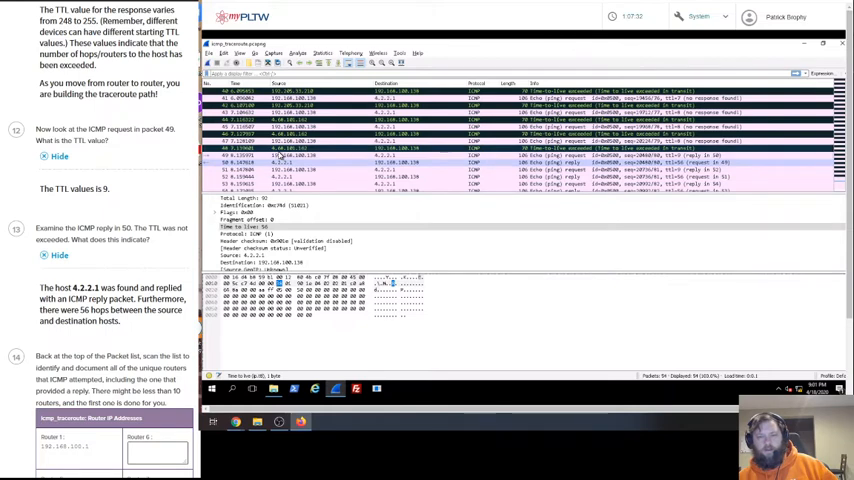
click(280, 156)
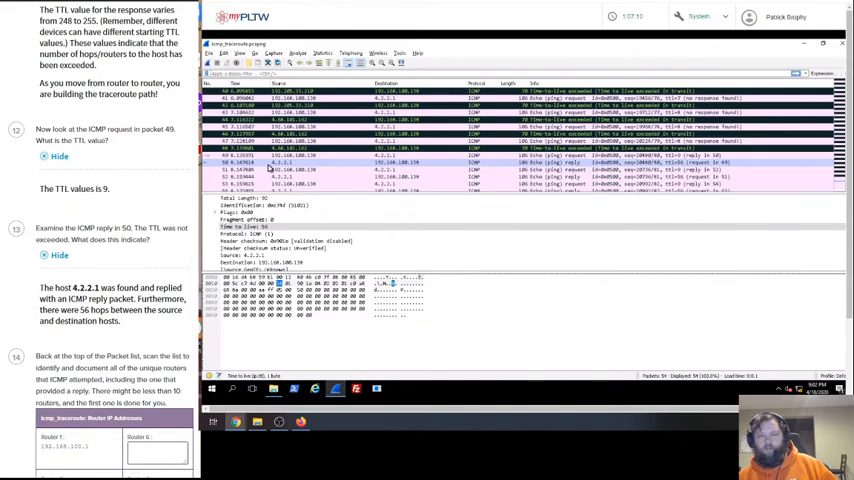
scroll(down, 3)
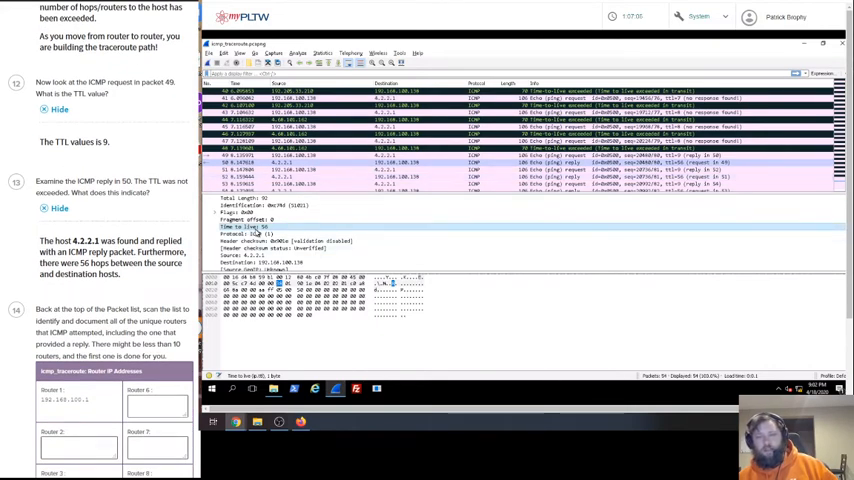
- Enter the first router addresses and read further router reply sources in Wireshark
scroll(down, 3)
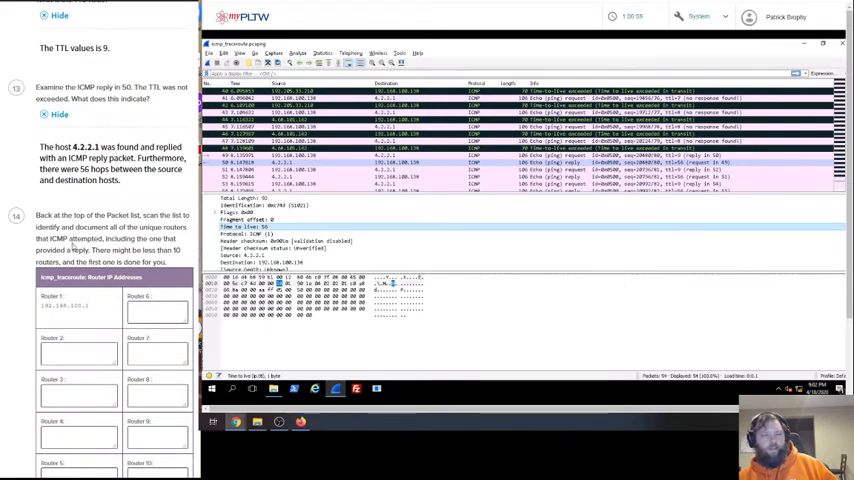
scroll(down, 3)
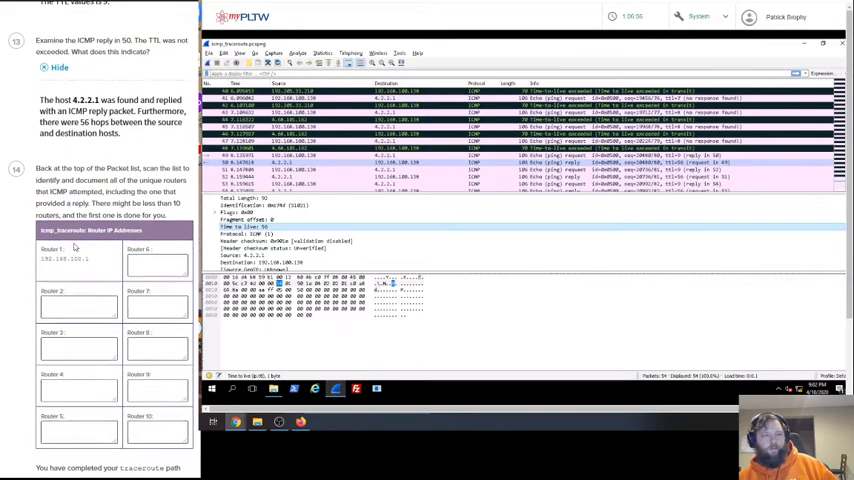
scroll(down, 3)
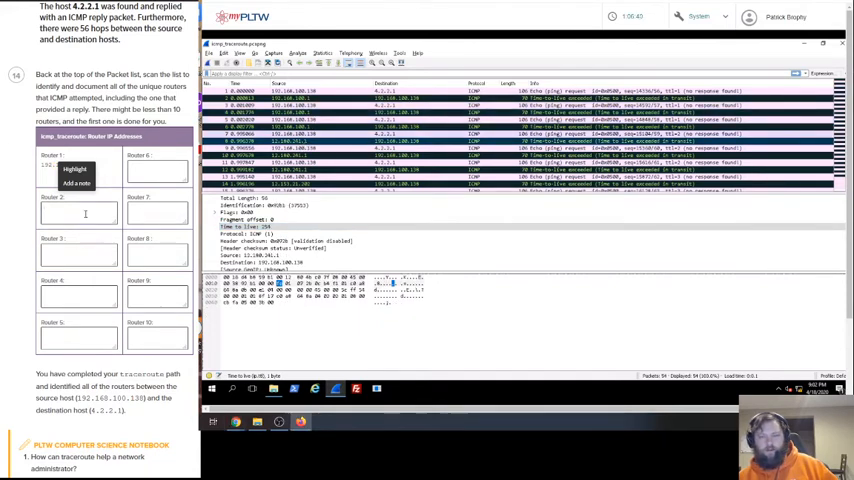
text(12.180.24)
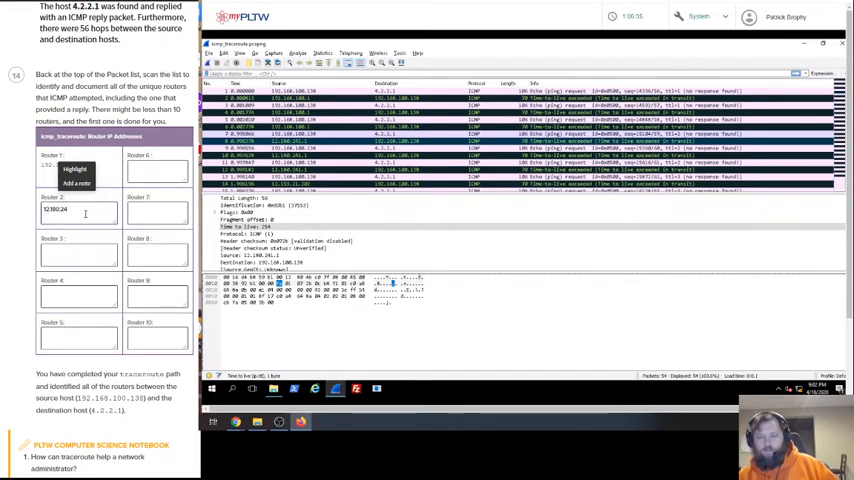
text(11)
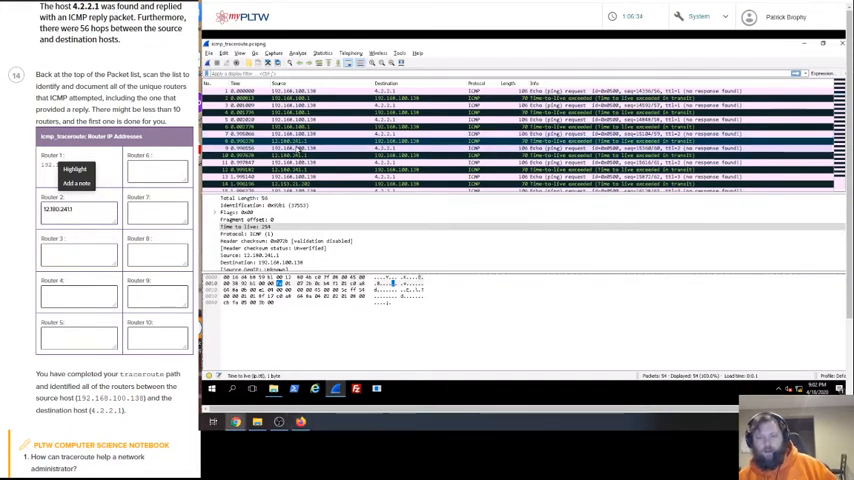
click(300, 148)
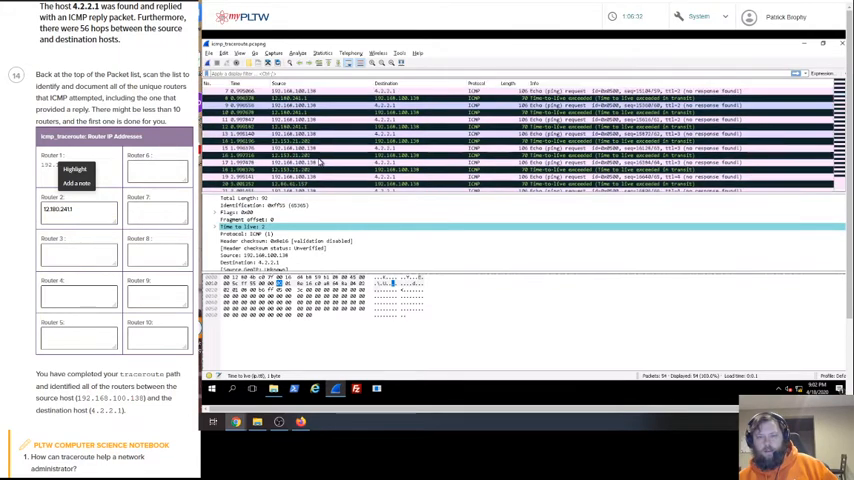
click(320, 162)
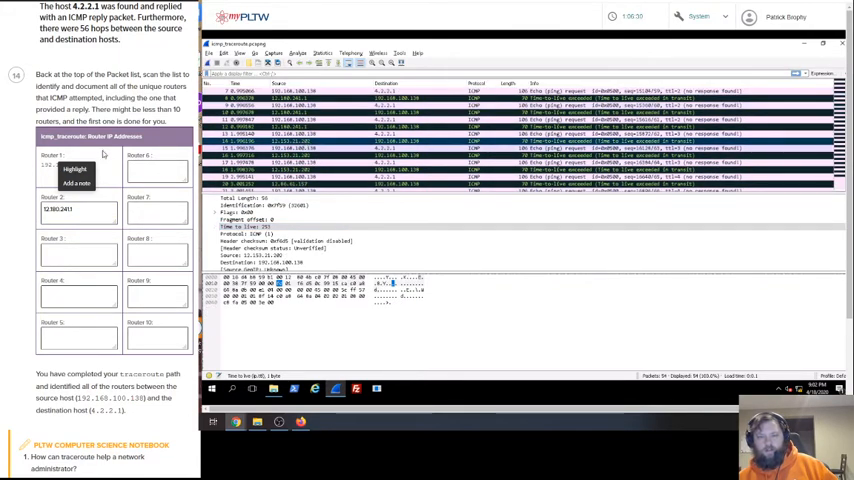
click(78, 252)
text(12.153.21.202)
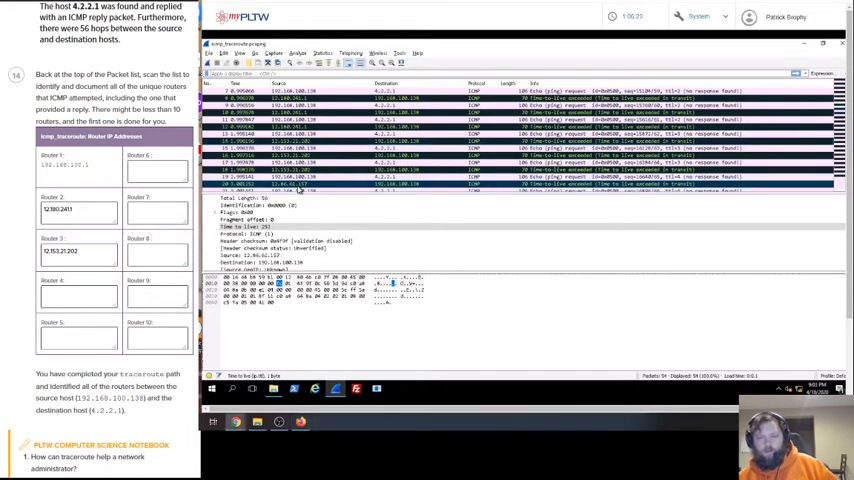
- Fill the remaining router boxes (12.8..., 12.122..., 192...) ending with 4.2.2.1
click(78, 294)
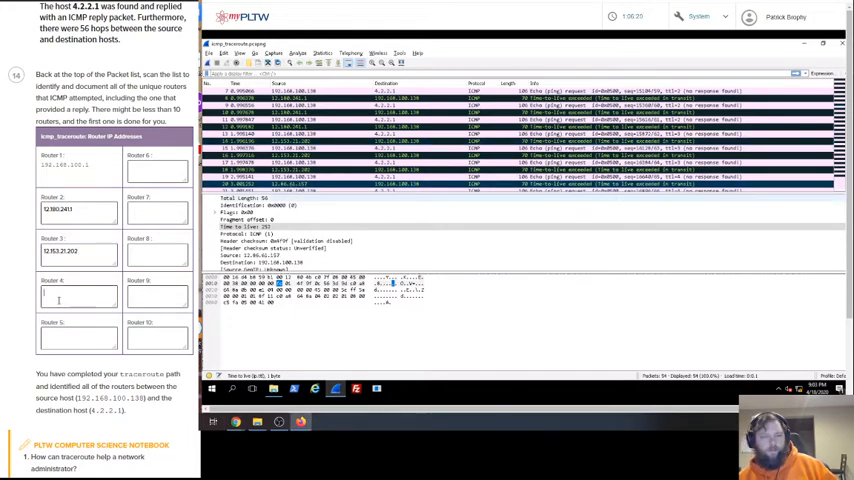
text(12.86.61.157)
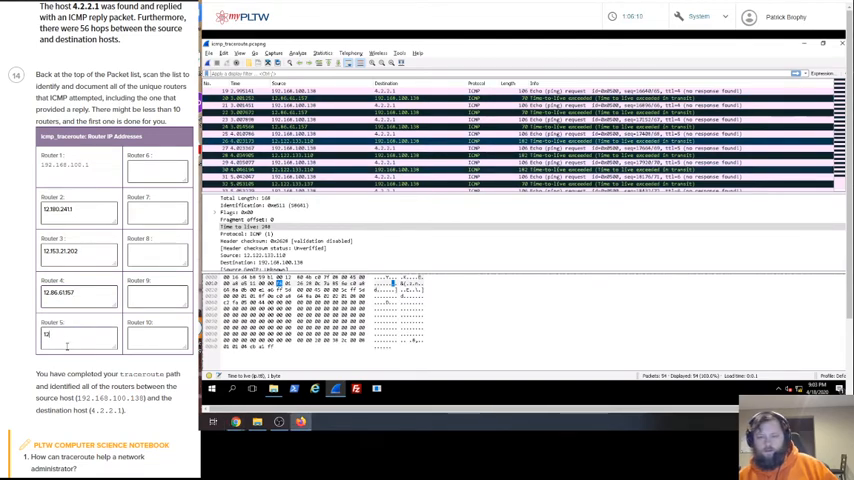
text(12.122.133.110)
click(158, 170)
text(12.122.133.37)
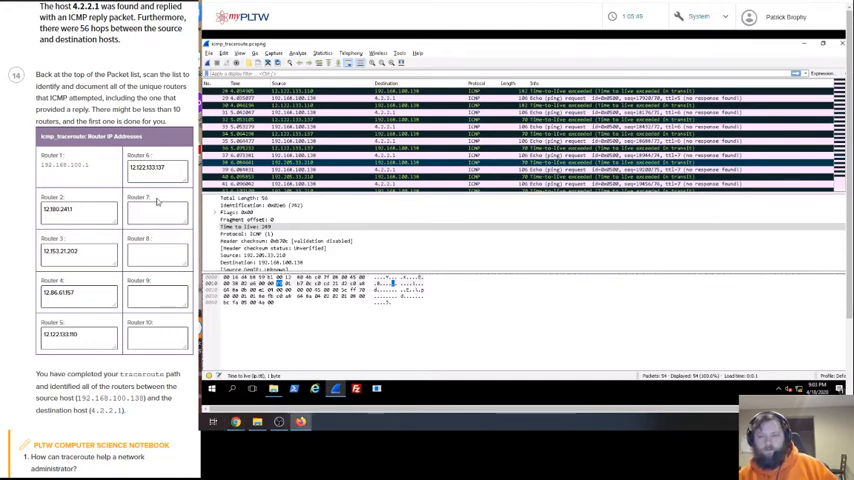
text(192.205.33.210)
click(158, 254)
text(4.68.111.162)
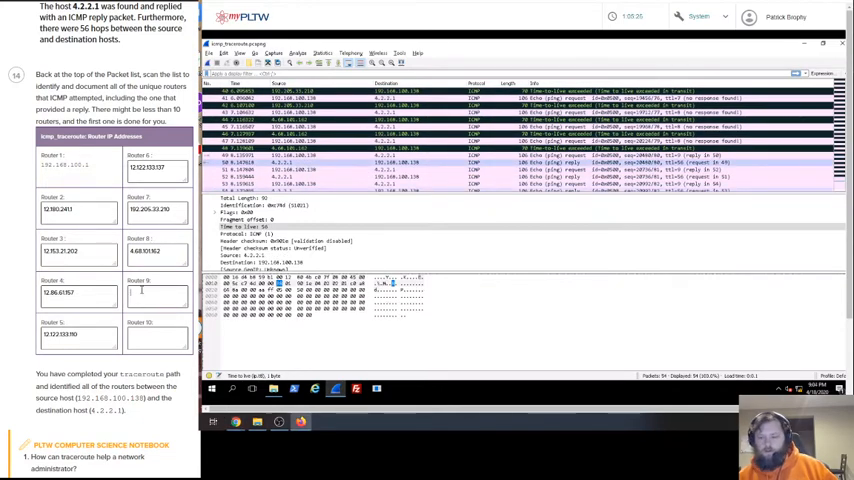
text(4.2.2.1)
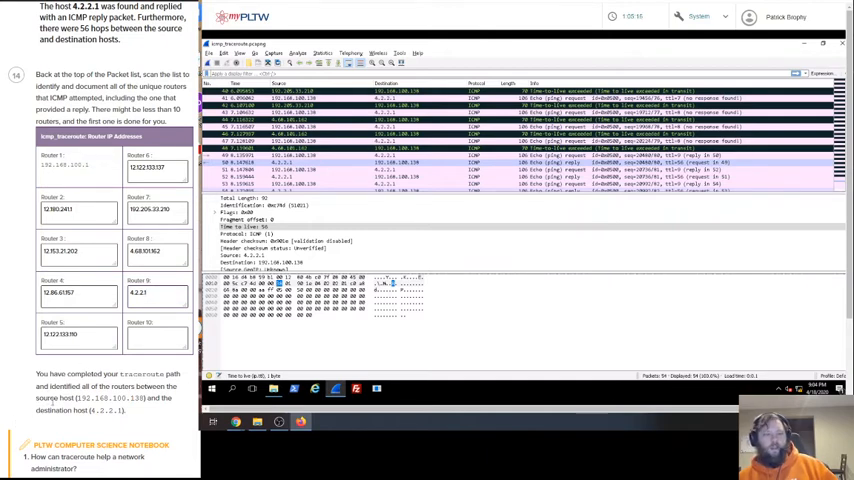
scroll(down, 3)
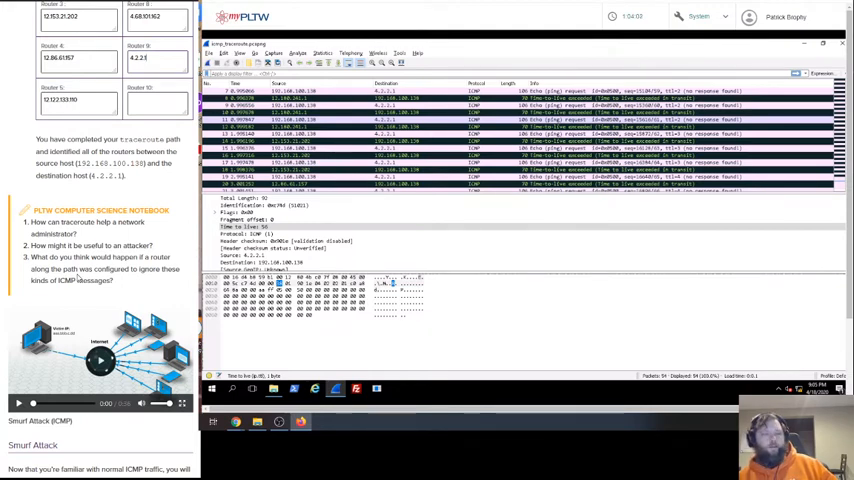
scroll(down, 3)
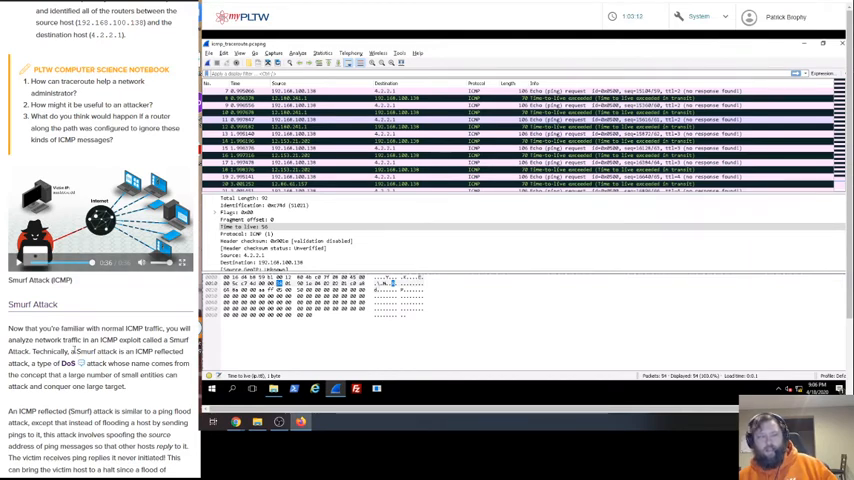
scroll(down, 3)
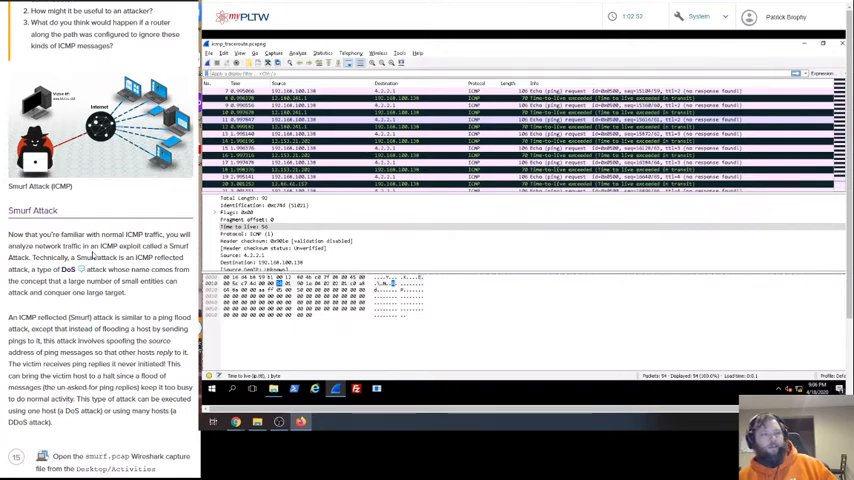
click(100, 120)
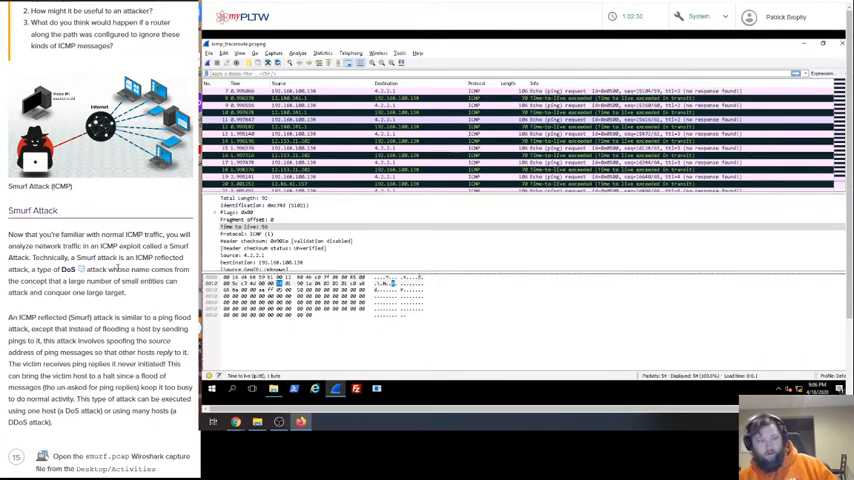
scroll(down, 3)
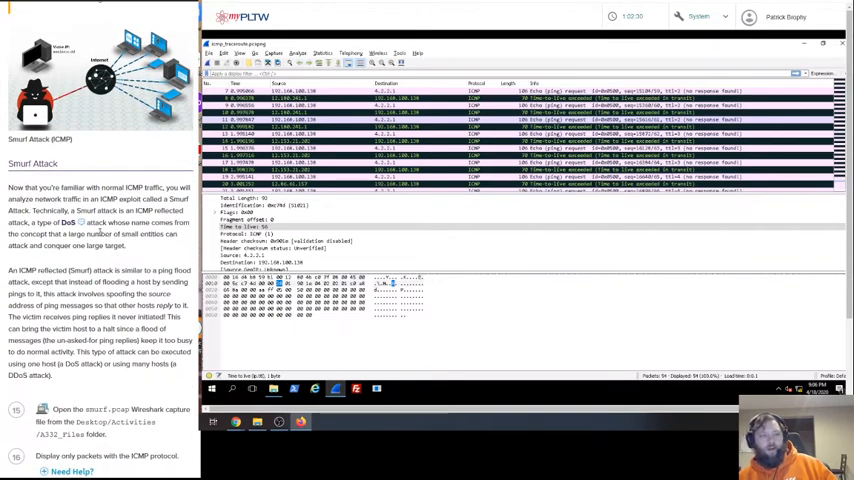
mouse_move(68, 222)
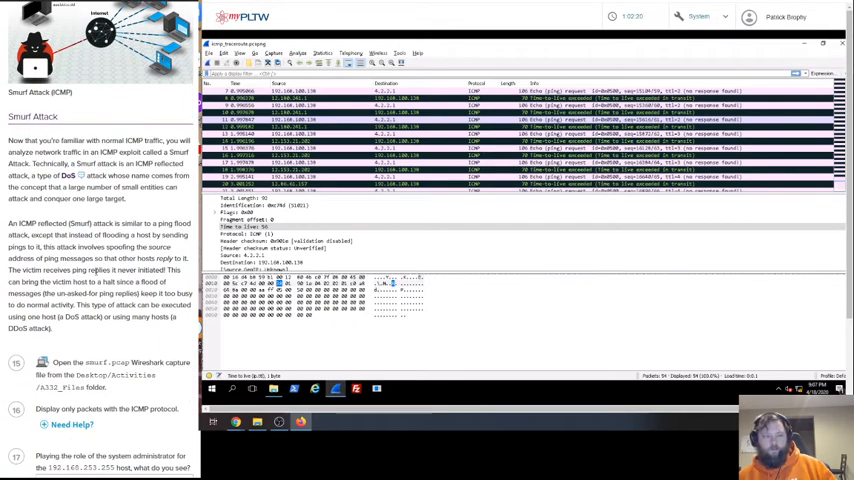
scroll(down, 3)
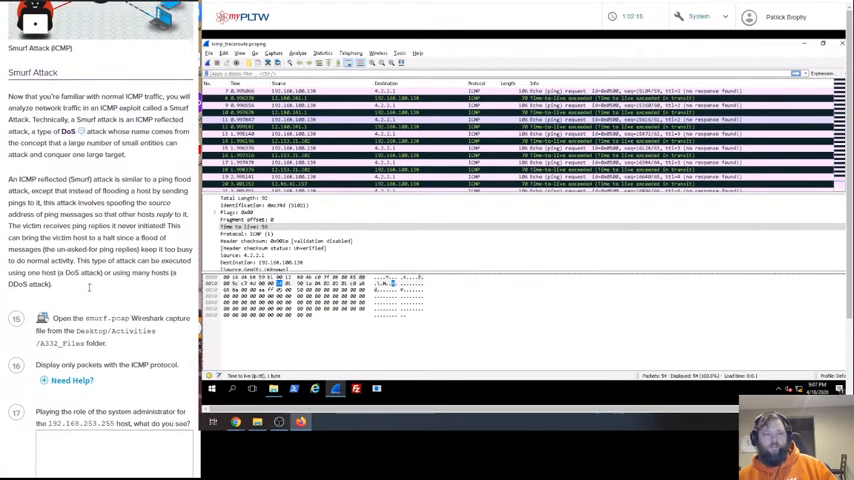
- Open smurf.pcap from the _Files folder in Wireshark
scroll(down, 3)
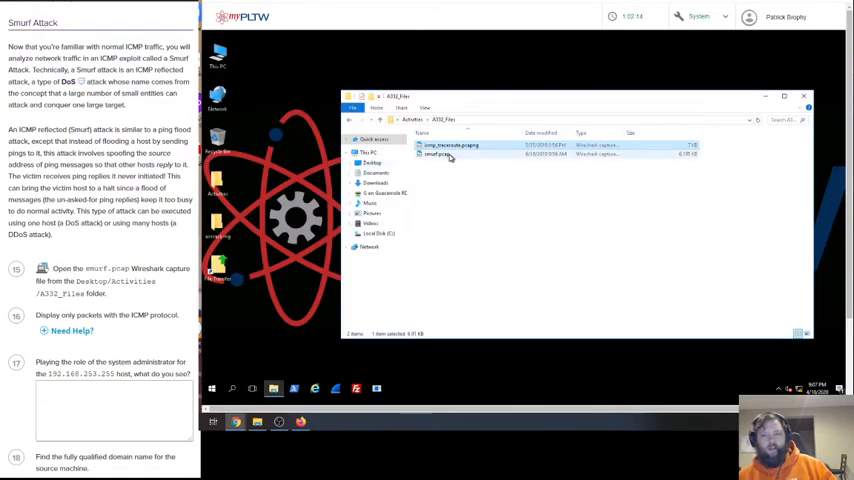
mouse_move(450, 156)
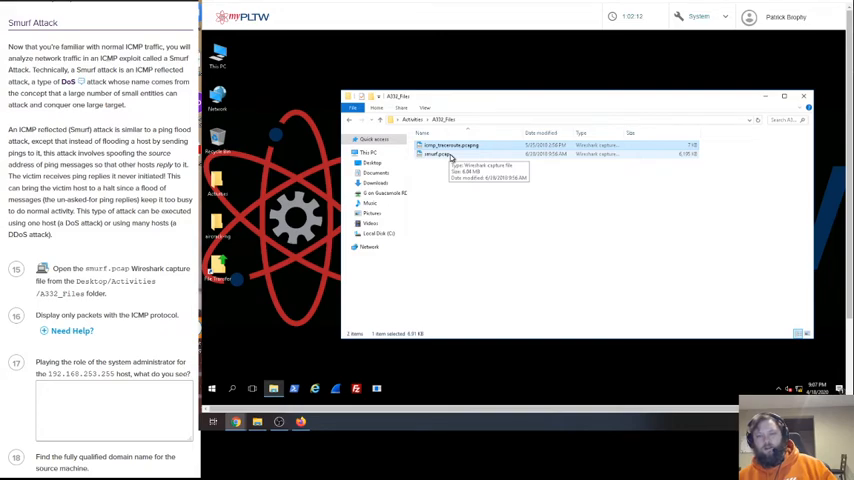
double_click(436, 152)
text(icmp)
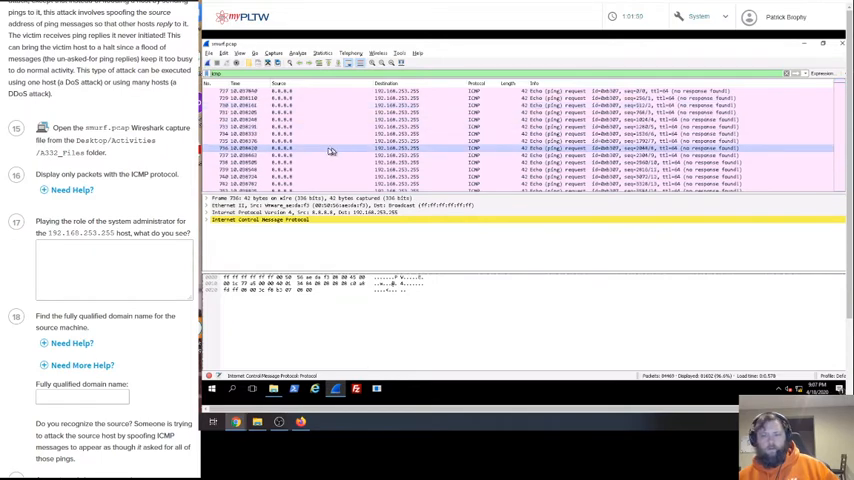
- Reveal the step 16 hint: filter ICMP packets by the lowercase protocol name
click(66, 190)
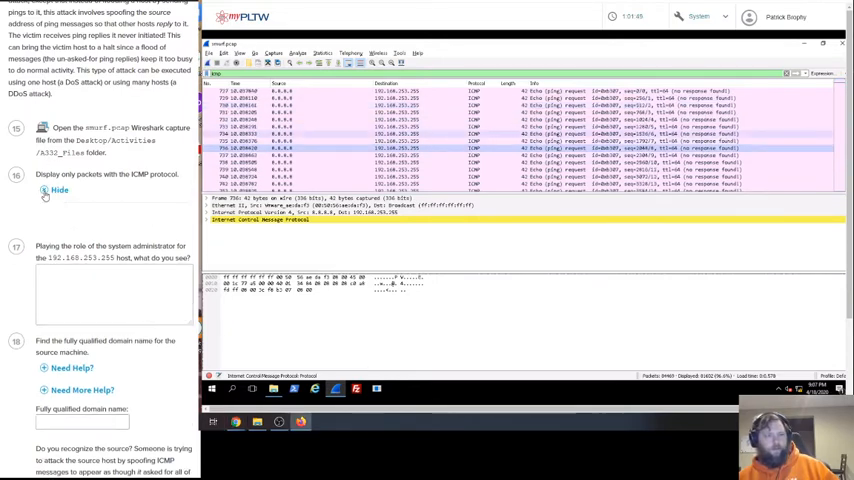
click(58, 190)
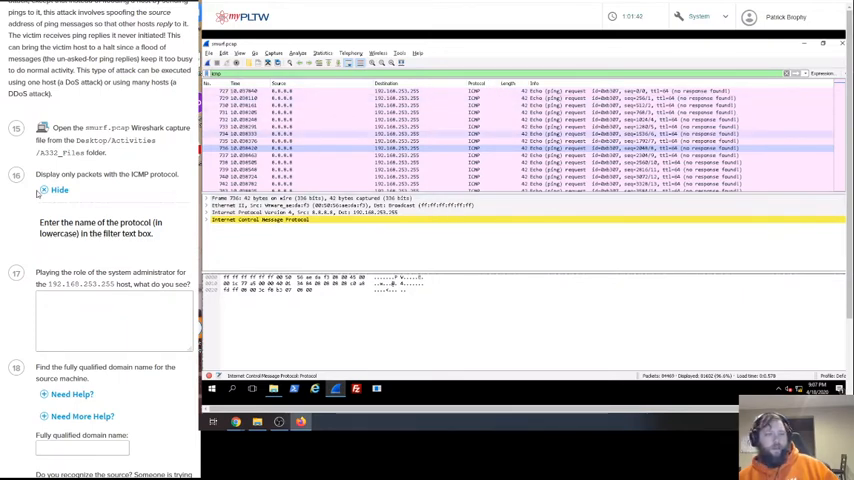
scroll(down, 3)
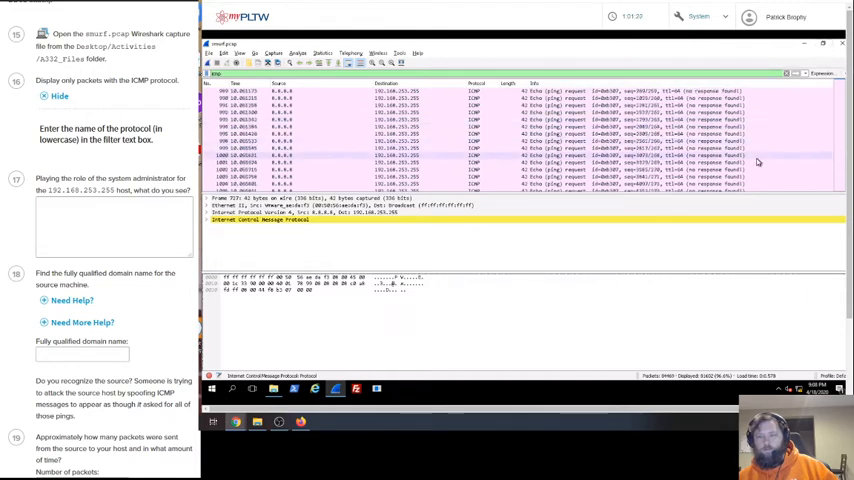
scroll(down, 3)
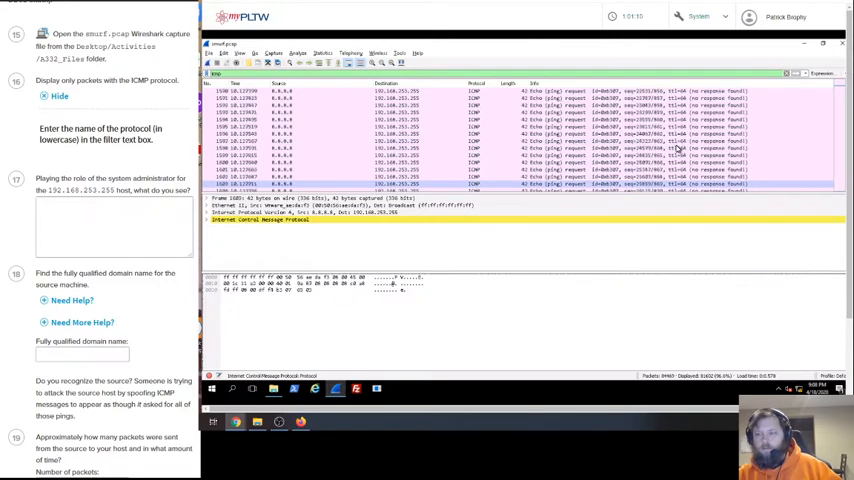
scroll(down, 3)
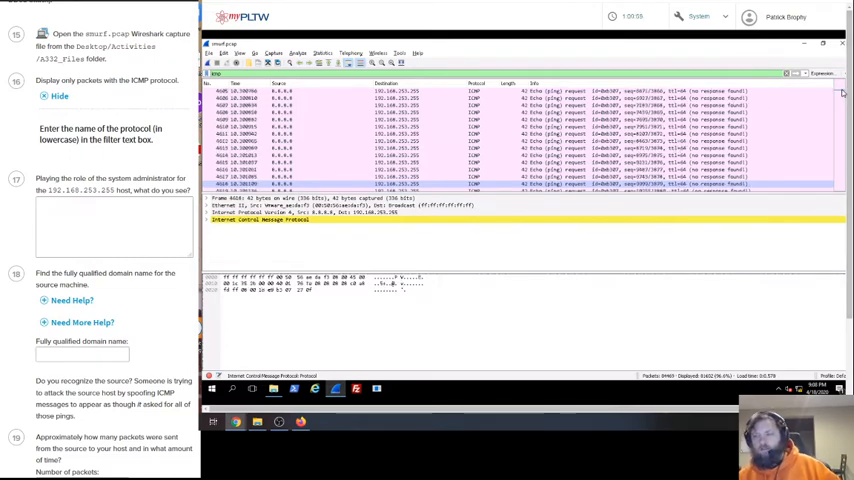
scroll(down, 3)
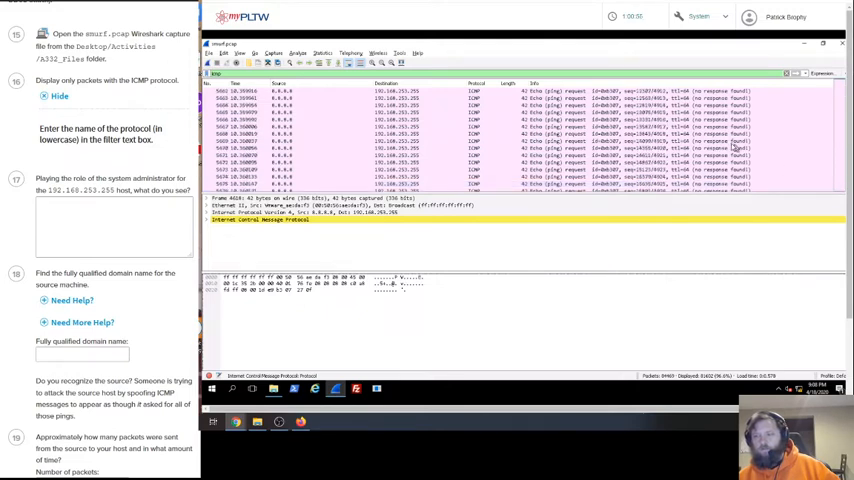
scroll(down, 3)
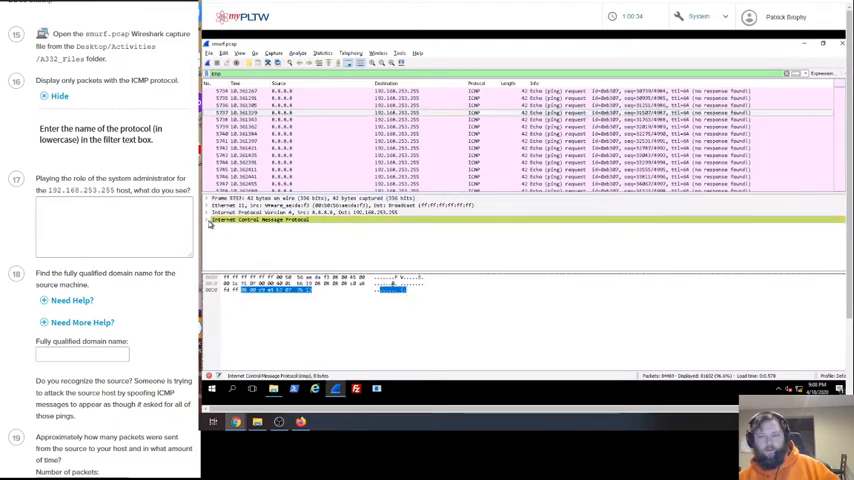
- Show the last packet's ICMP details and reveal the step 18 domain-name hint
click(208, 220)
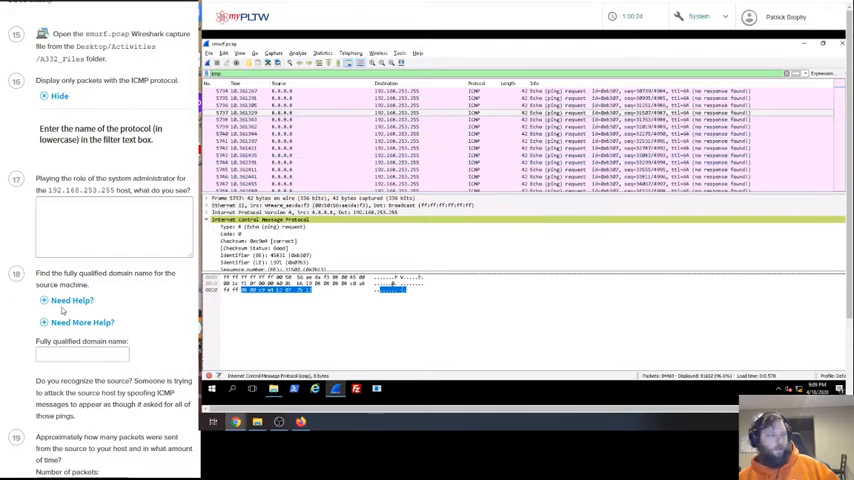
click(72, 300)
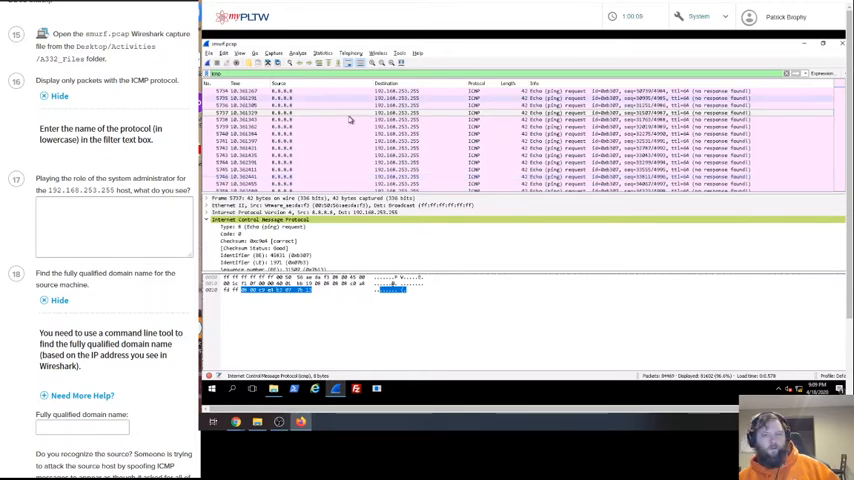
mouse_move(328, 136)
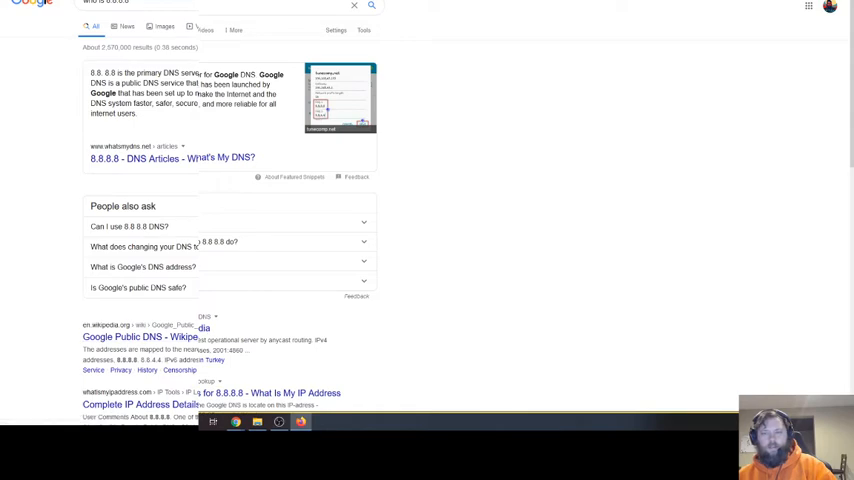
mouse_move(312, 232)
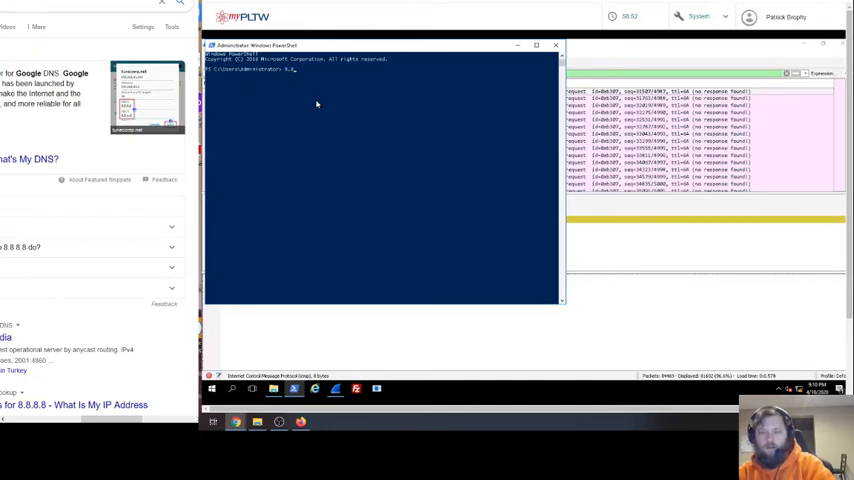
- Compose a ping command aimed at 8.8.8.8 in the administrator PowerShell
text(8.8.8.8)
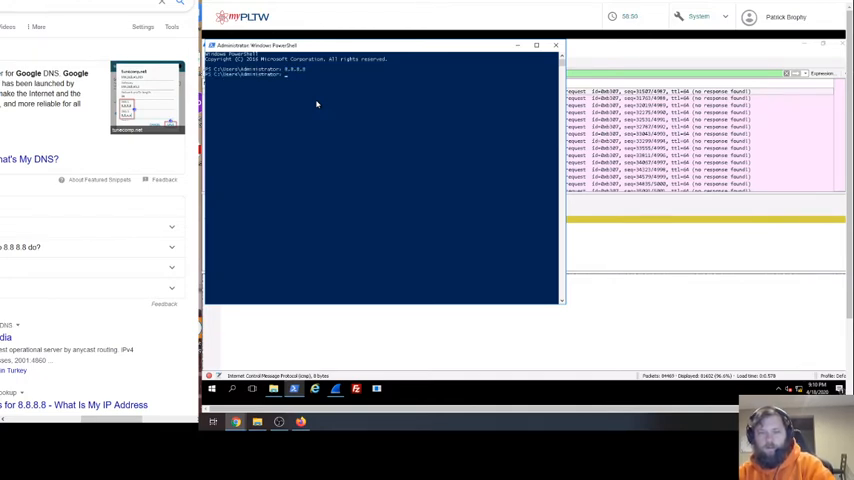
text(ping)
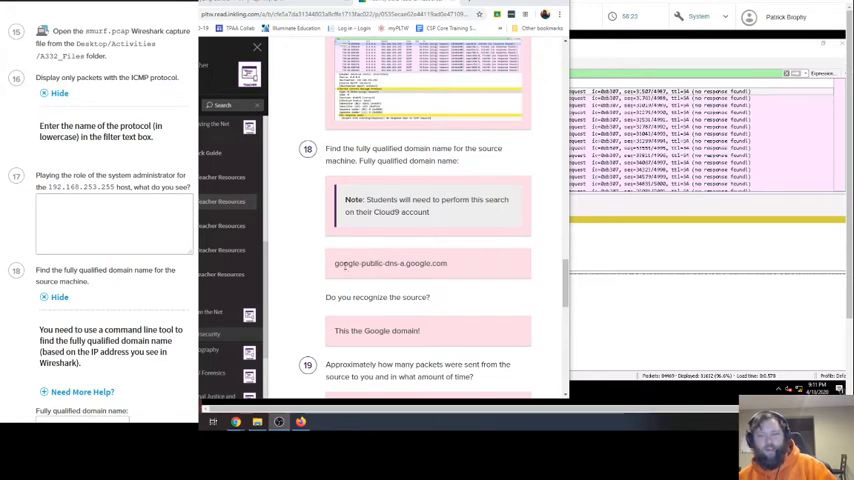
mouse_move(404, 320)
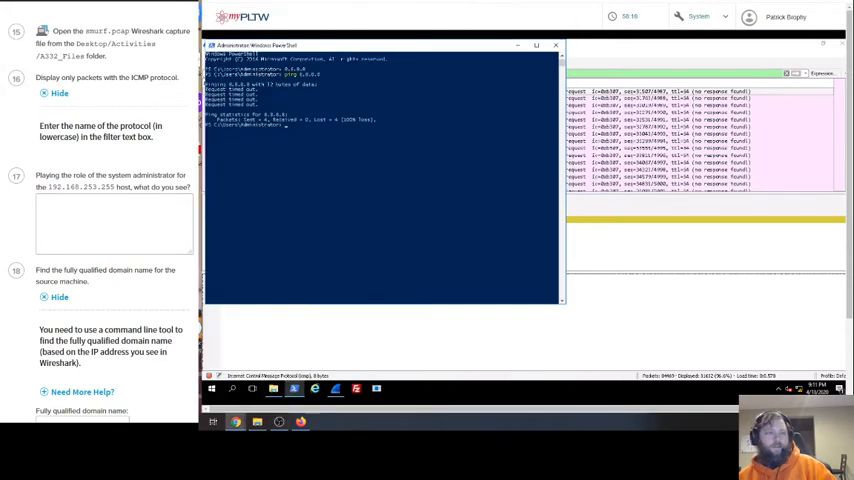
- Answer "it's google" and record the domain name google-public-dns-a.google.com
click(92, 220)
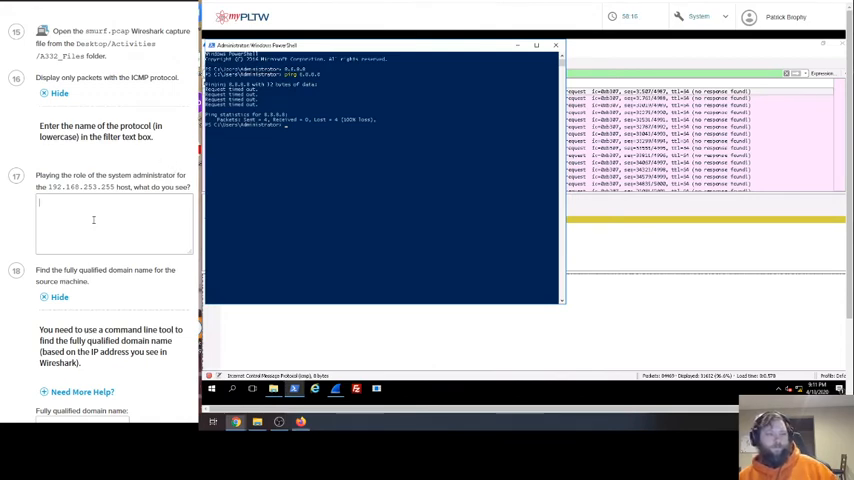
text(it's goo)
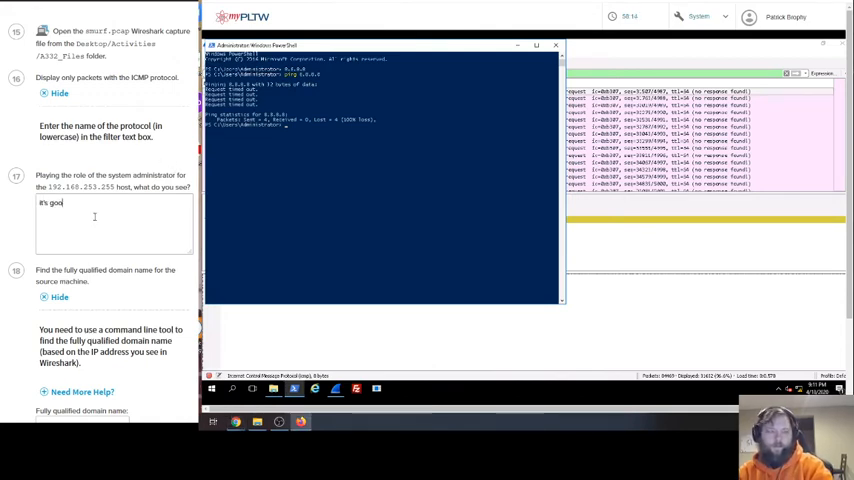
text(gle)
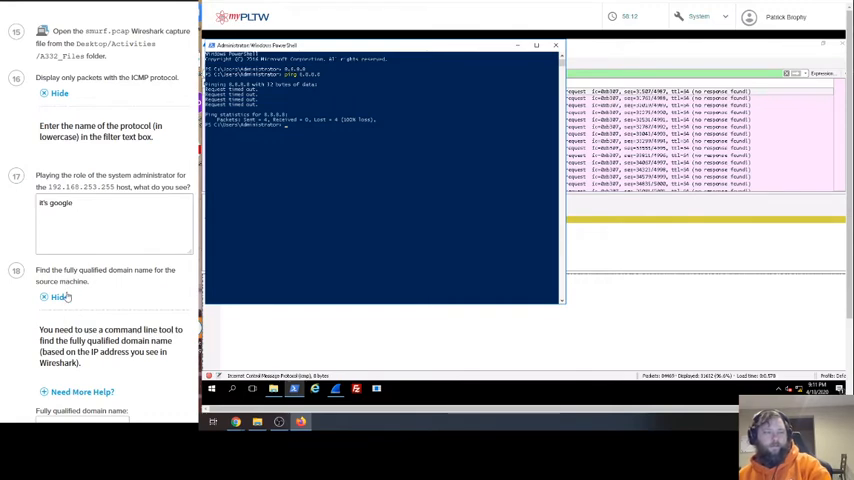
scroll(down, 3)
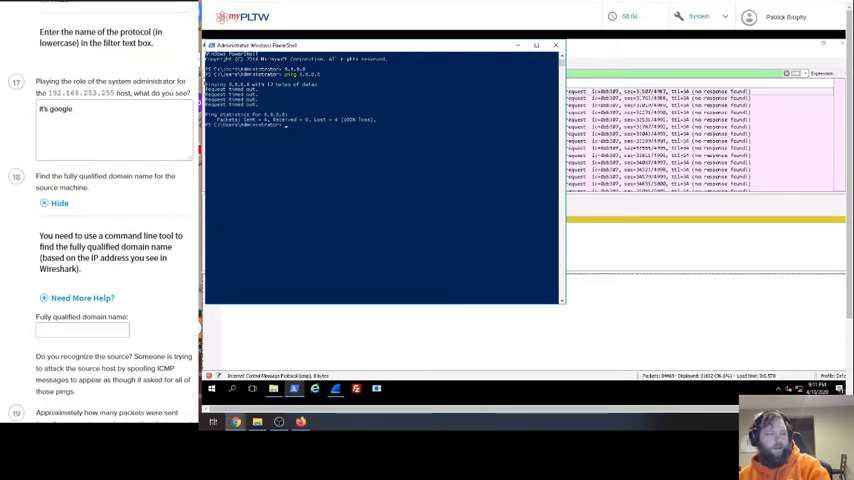
text(le-public-dns-a.google.com)
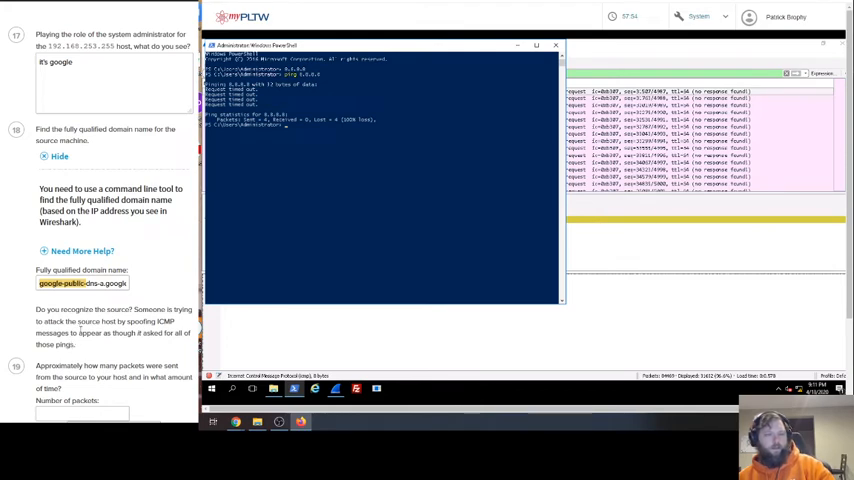
mouse_move(100, 342)
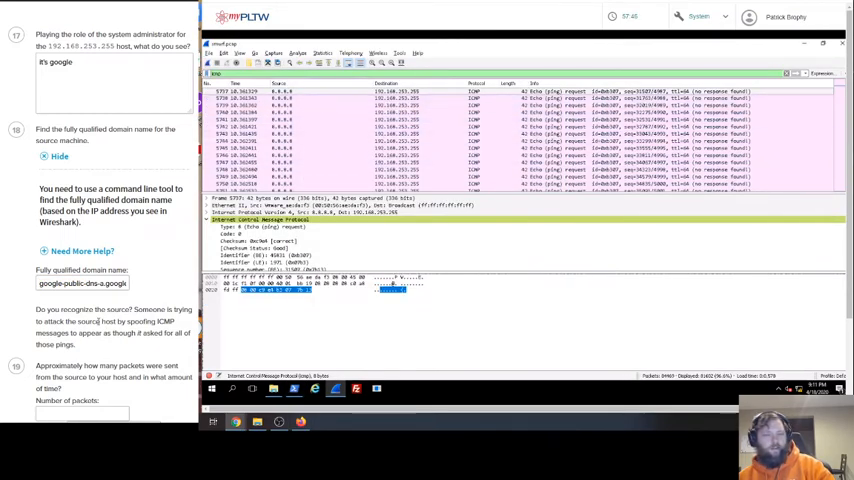
- Scroll the smurf capture to its last echo request and record the packet count (81602) in the activity
scroll(down, 3)
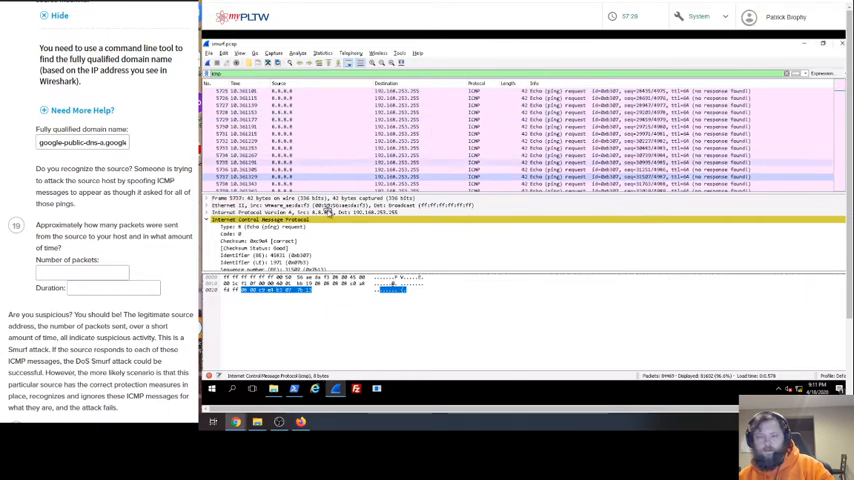
scroll(down, 3)
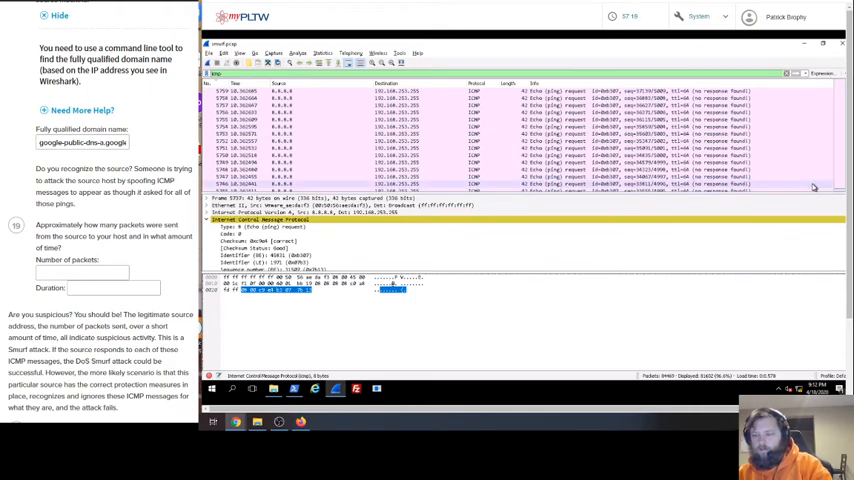
scroll(down, 3)
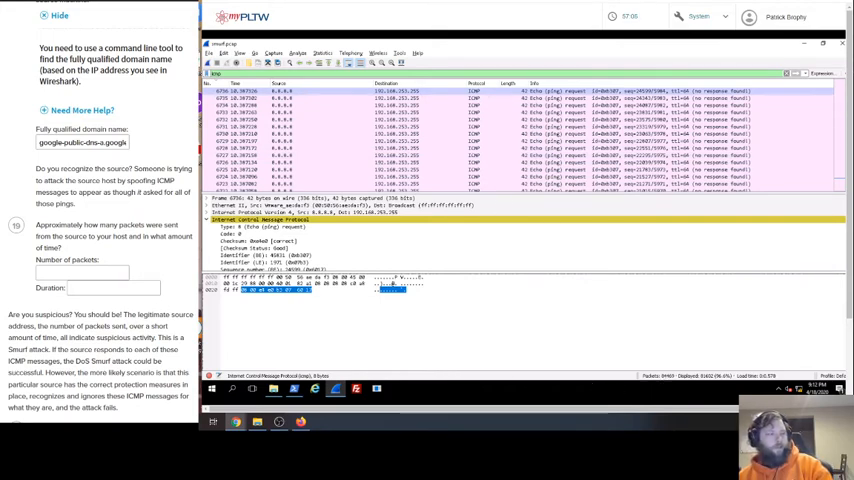
mouse_move(682, 380)
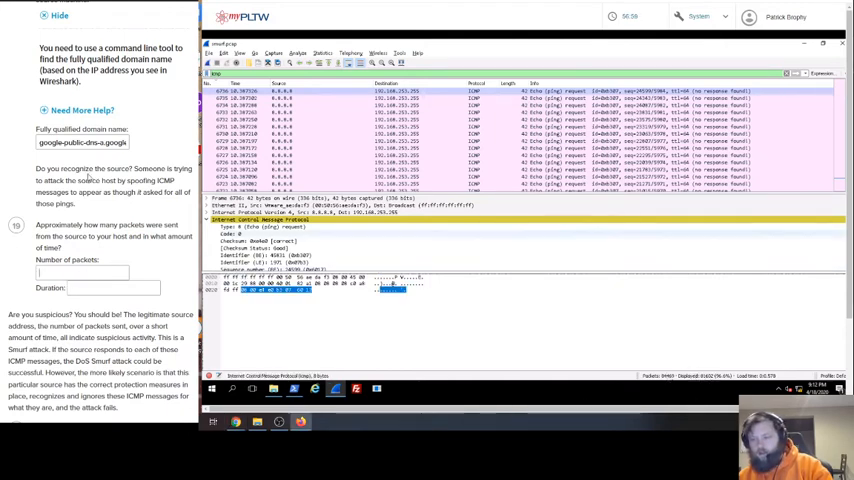
text(81602)
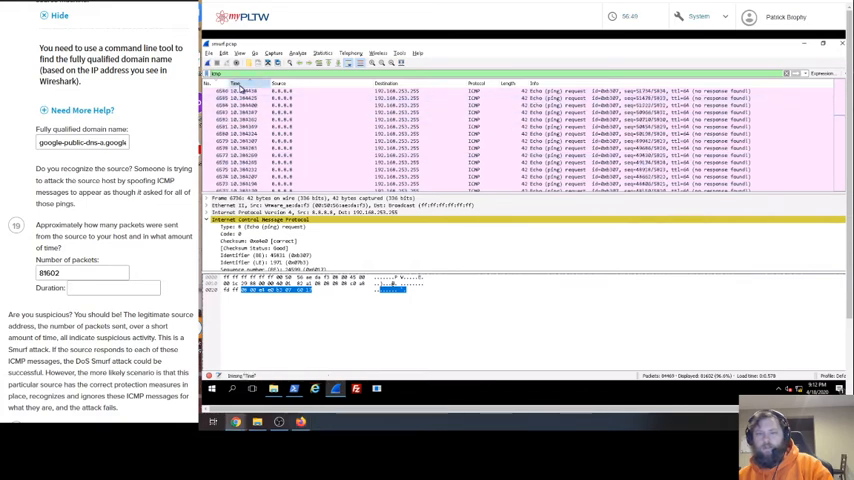
- Return to the capture's first packets and check a packet's Time value to gauge the attack's start
scroll(down, 3)
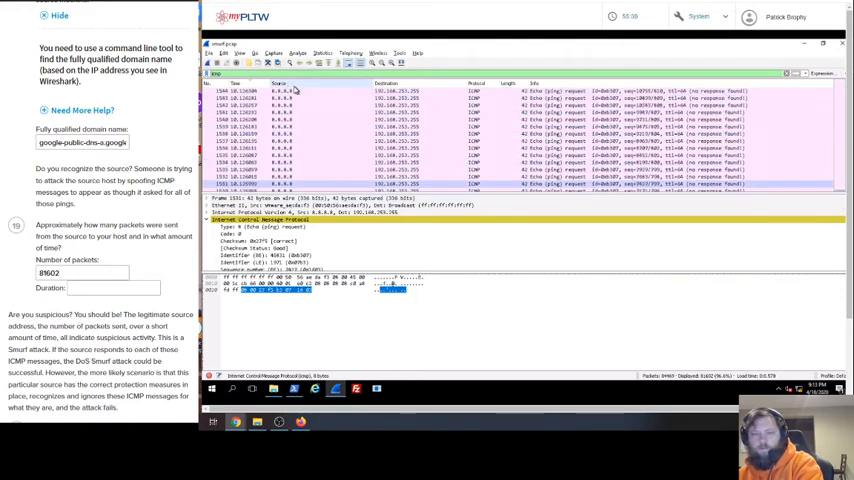
scroll(down, 3)
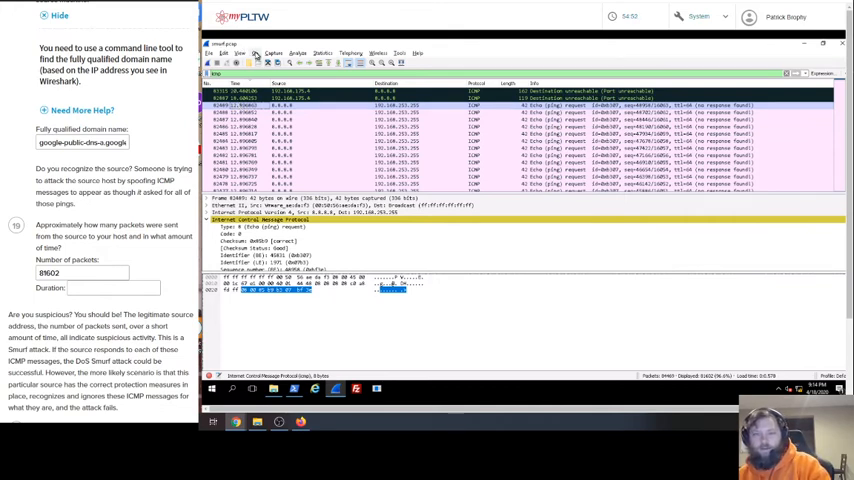
scroll(down, 3)
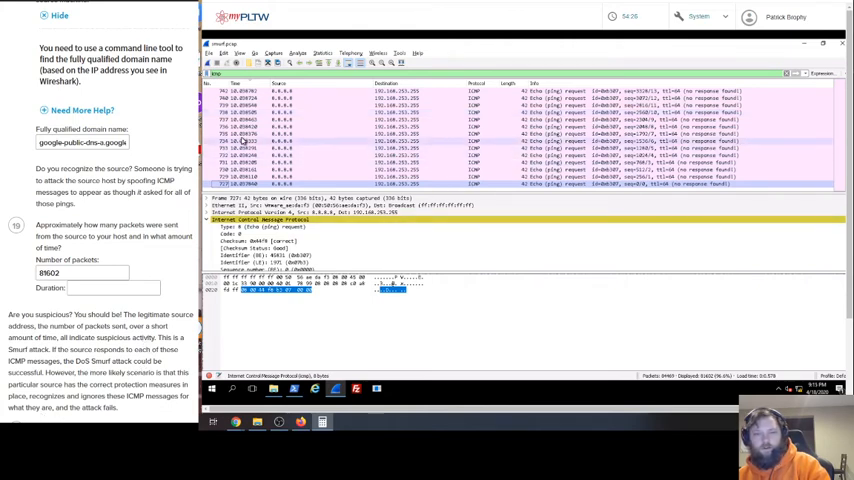
click(272, 52)
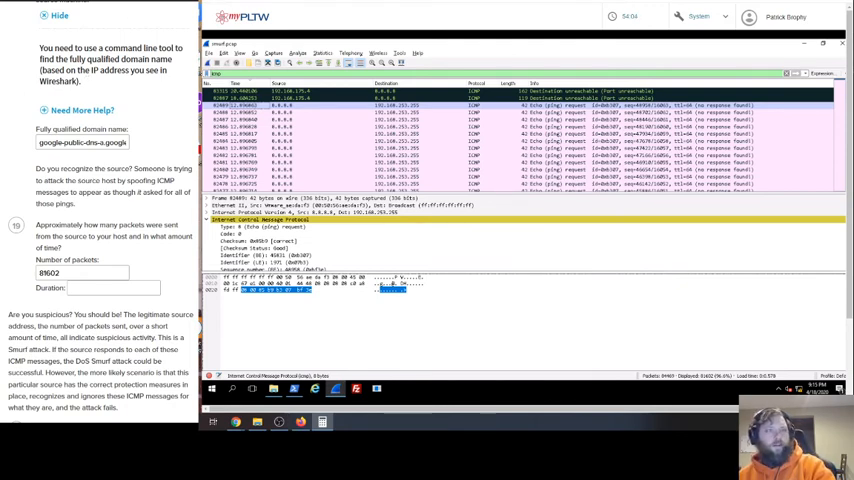
- Enter 2.85 seconds as the attack duration in the activity's Duration field
text(2)
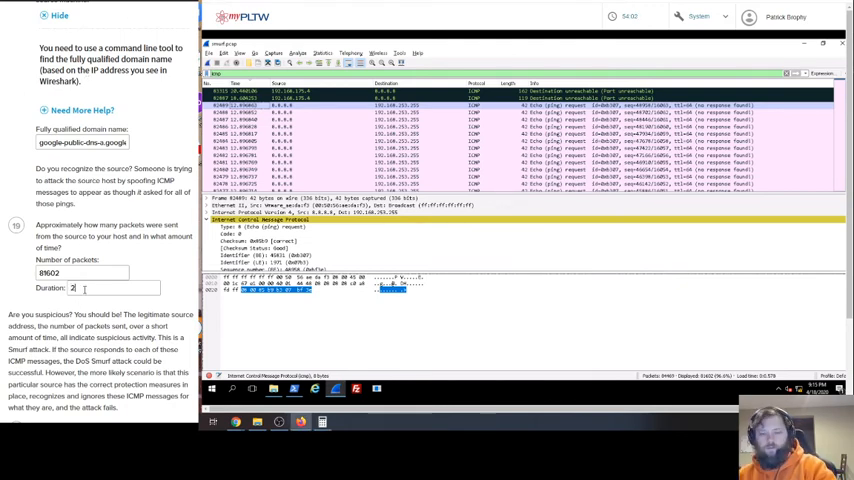
text(.85)
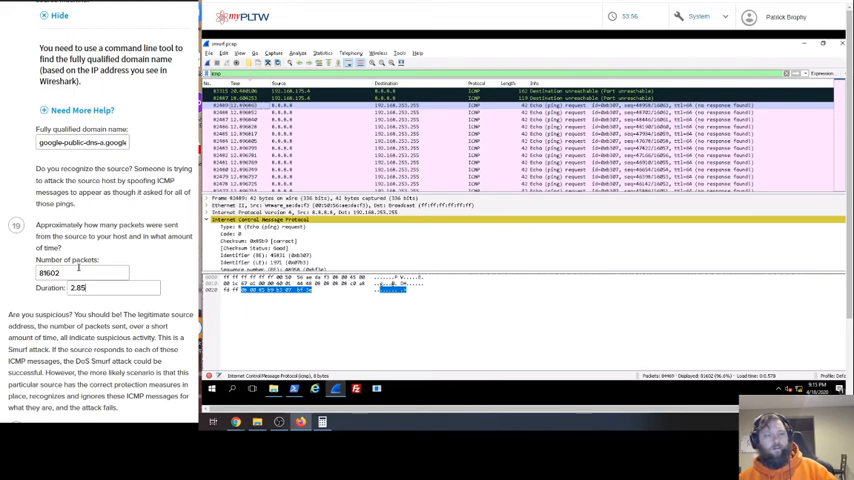
scroll(down, 3)
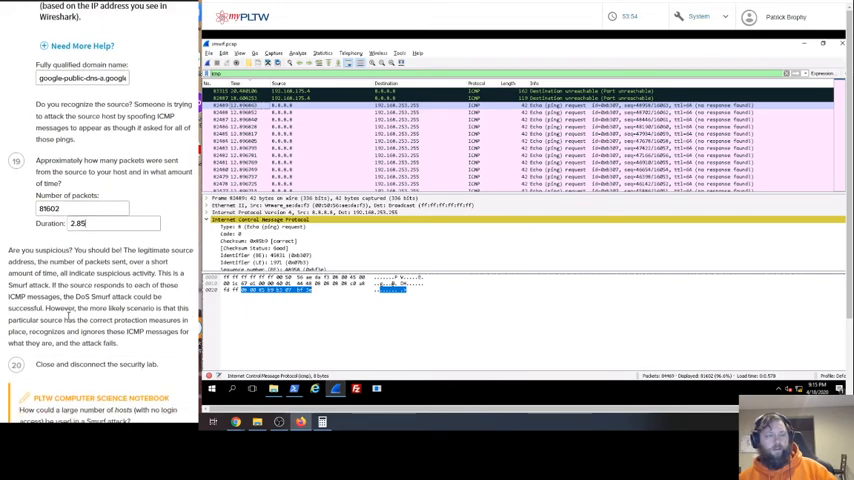
- Scroll past the suspicious-source explanation and 'Protecting Against ICMP DoS Attacks' to the Conclusion questions
scroll(down, 3)
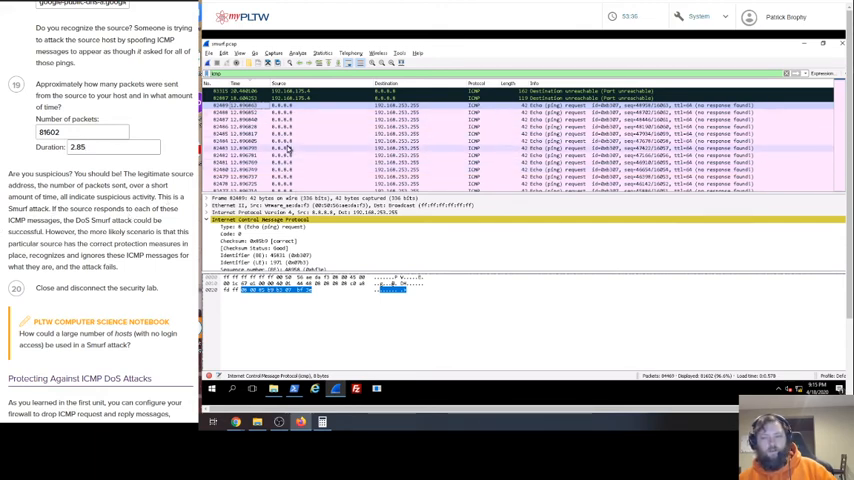
scroll(down, 3)
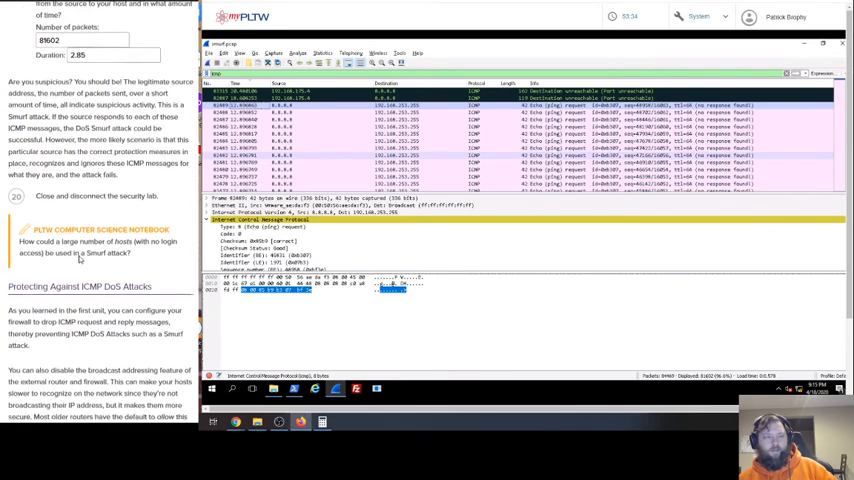
scroll(down, 3)
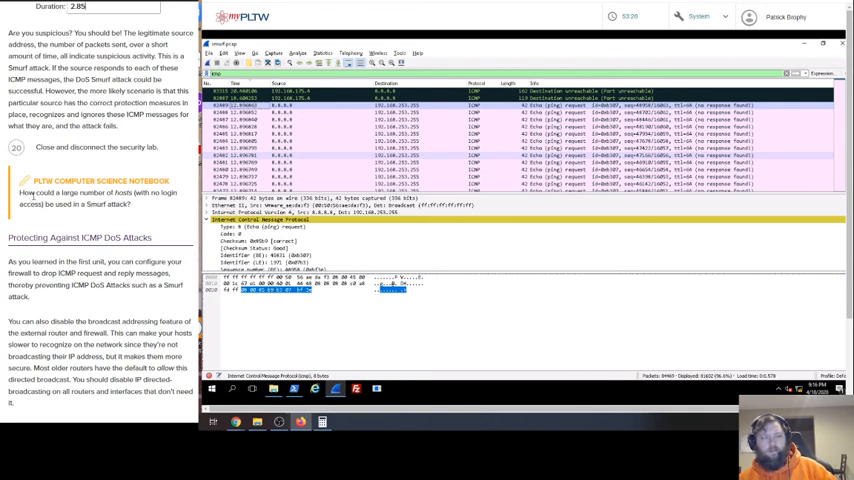
scroll(down, 3)
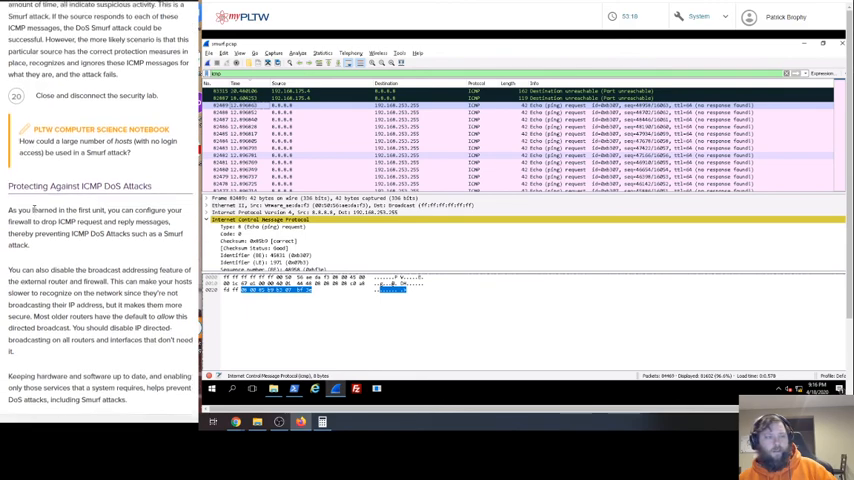
scroll(down, 3)
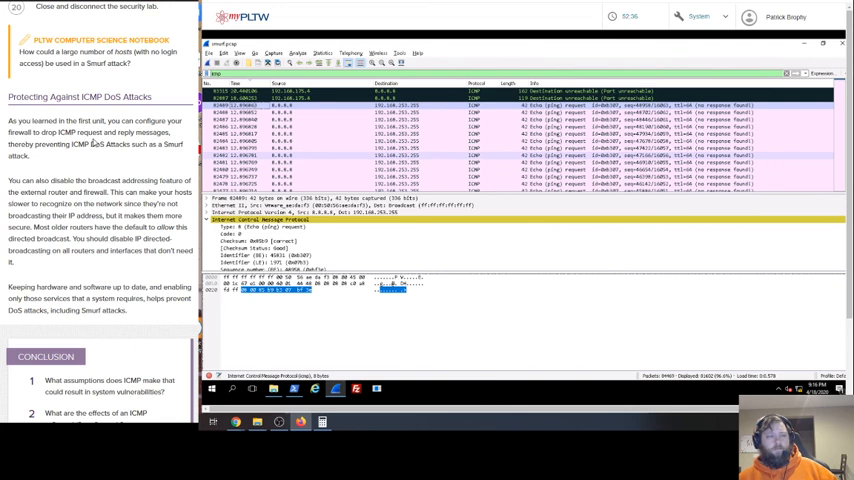
scroll(down, 3)
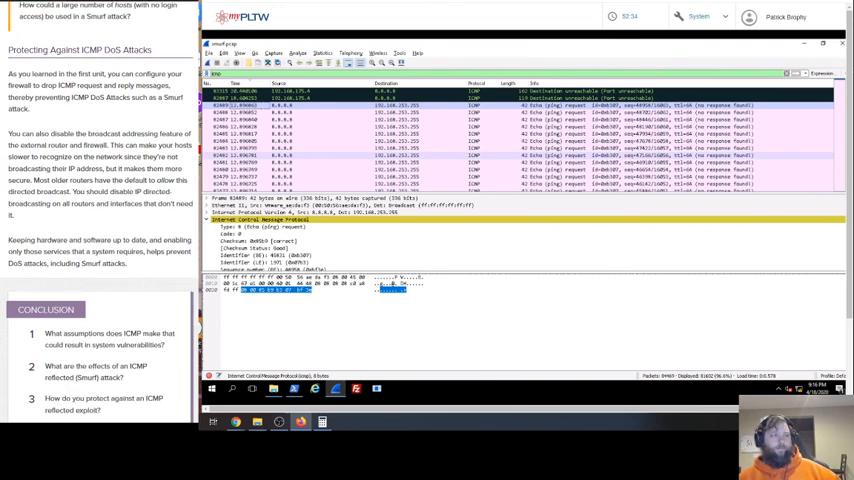